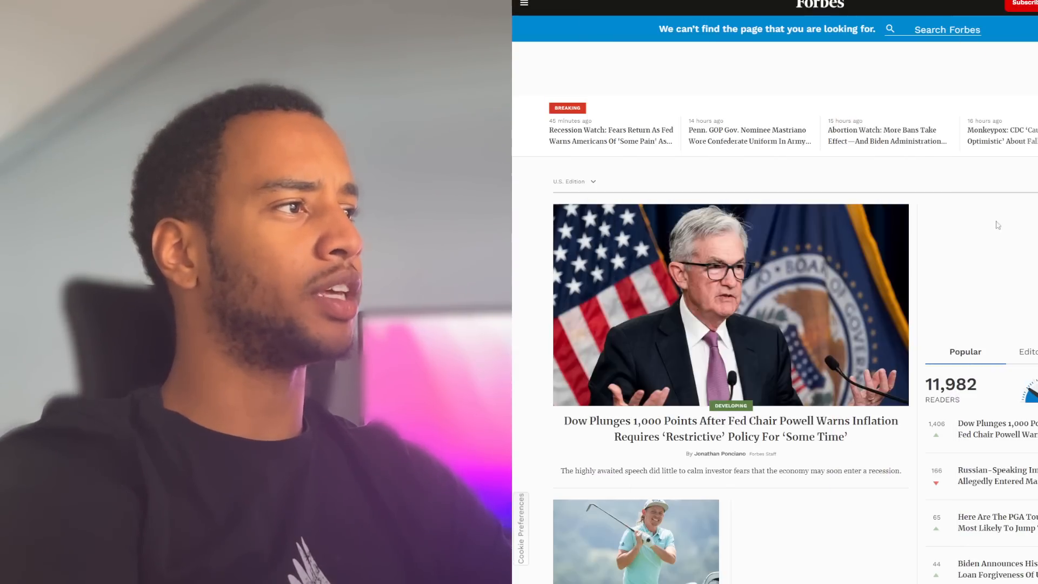
# - Expand August 2022 in Roslyn Layton's Forbes archive, then return to her author page
pyautogui.scroll(-3)
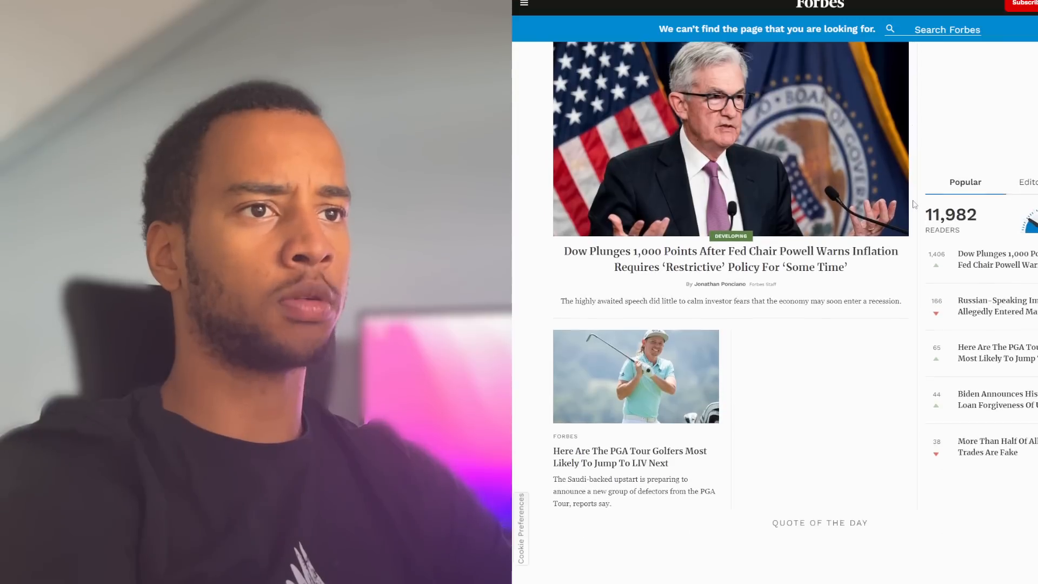
pyautogui.scroll(3)
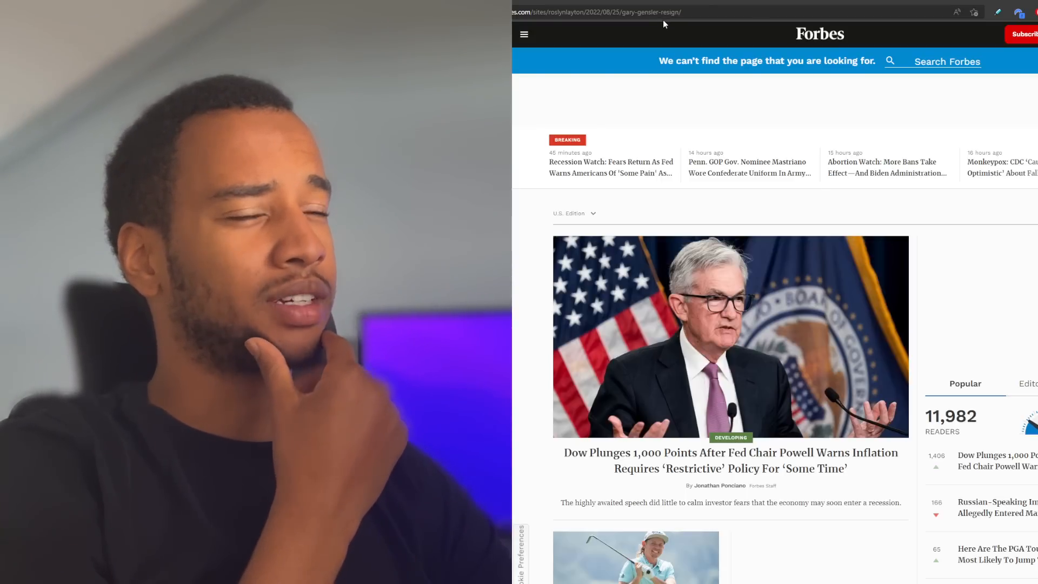
pyautogui.moveTo(562, 206)
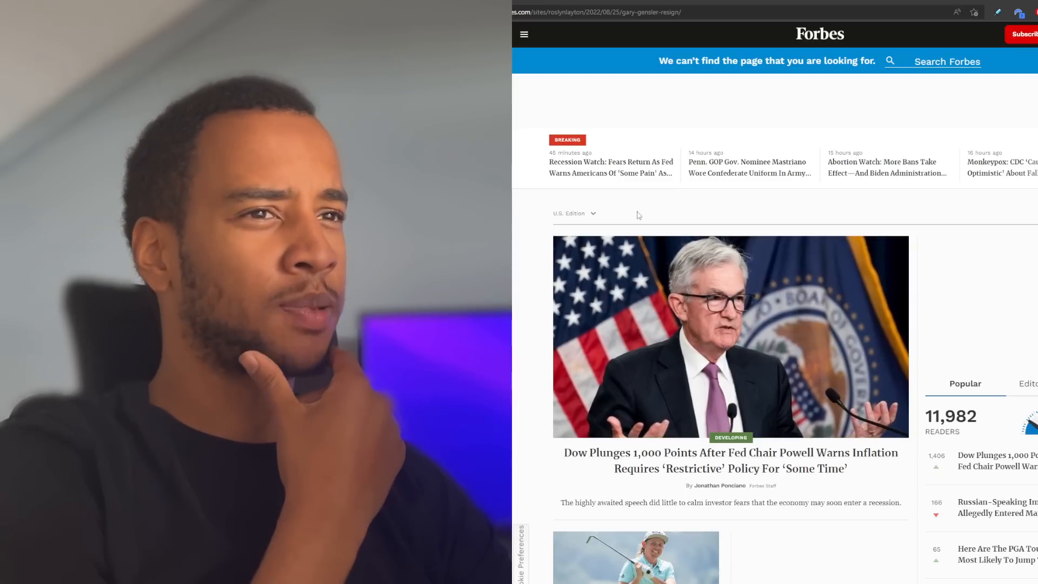
pyautogui.scroll(-3)
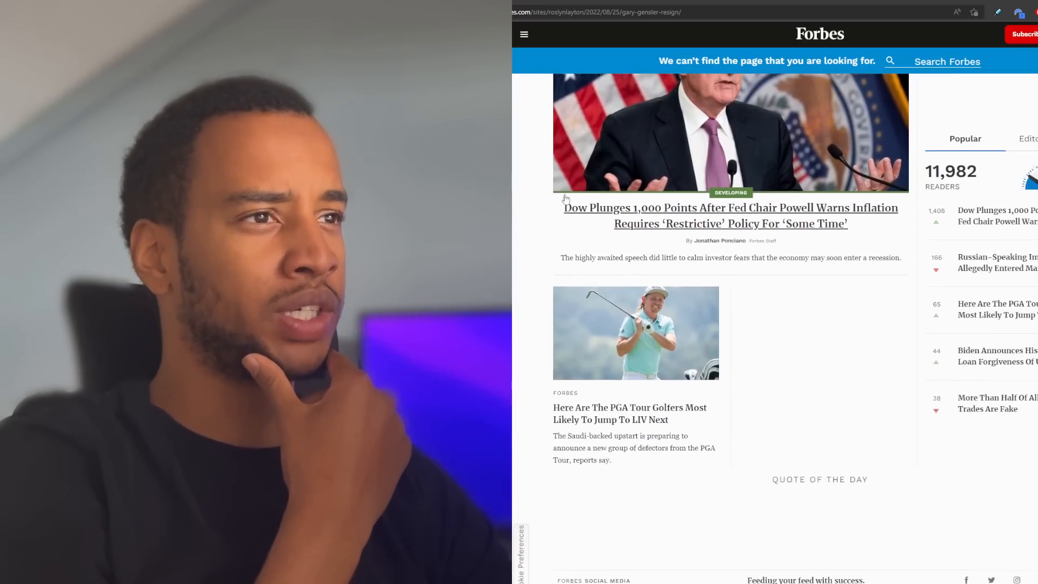
pyautogui.scroll(-3)
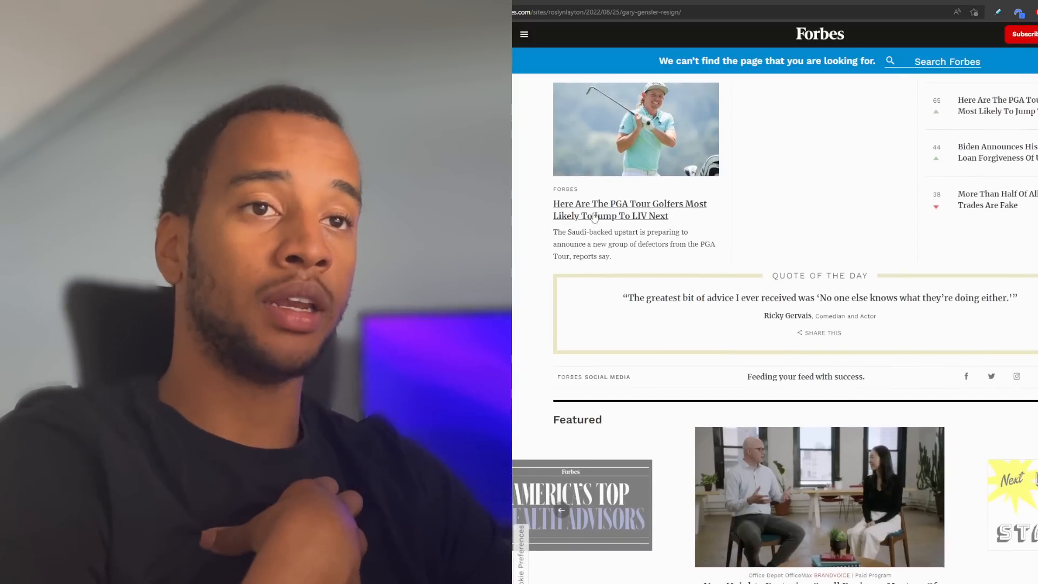
pyautogui.scroll(3)
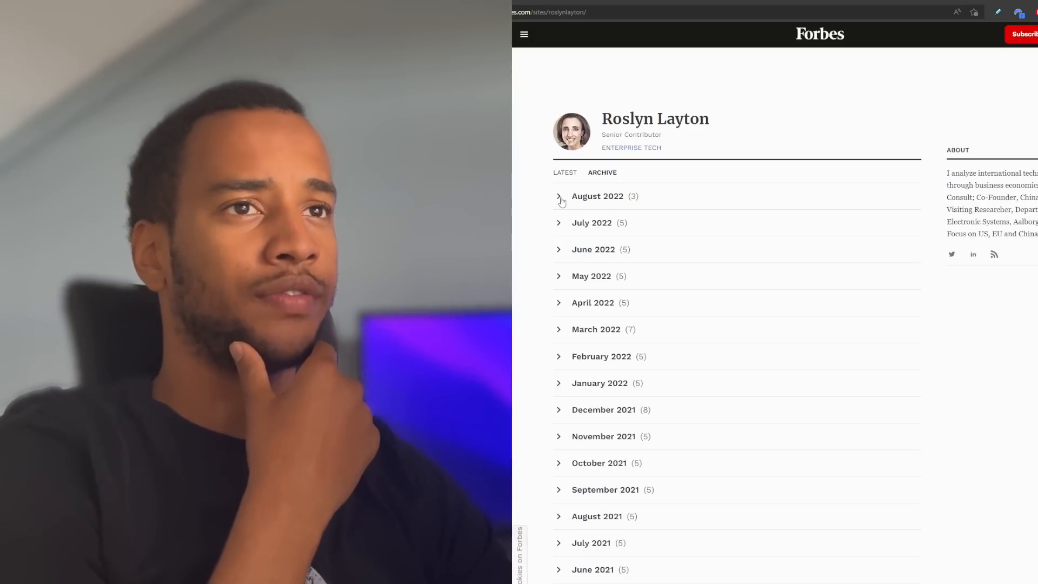
pyautogui.click(559, 195)
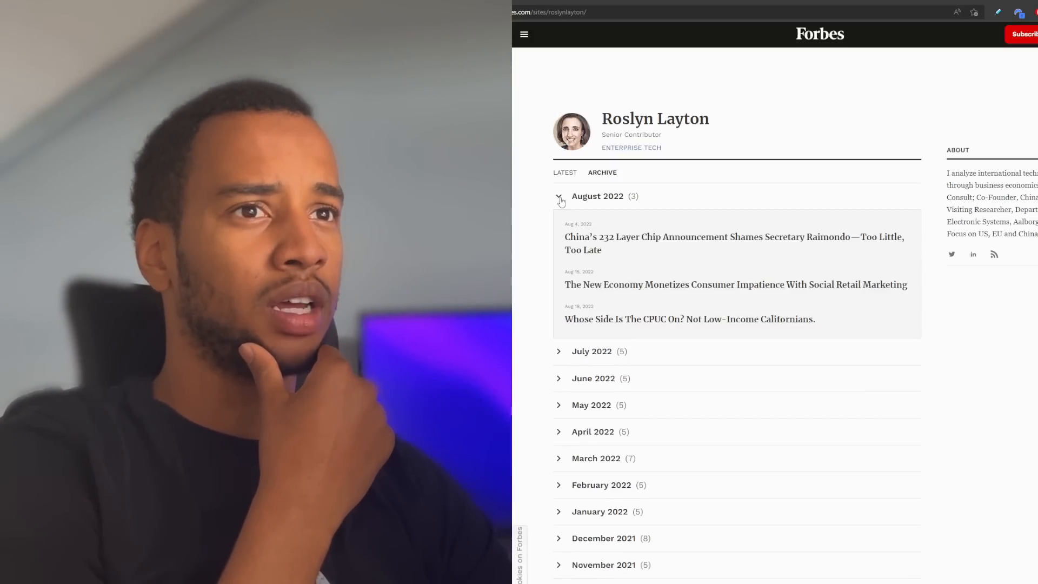
pyautogui.click(558, 196)
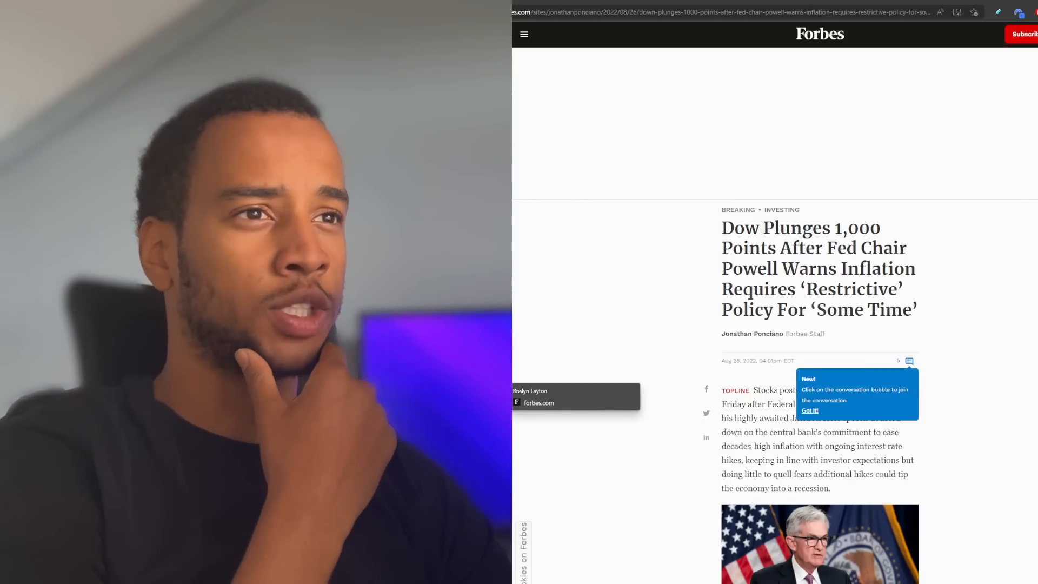
pyautogui.click(529, 397)
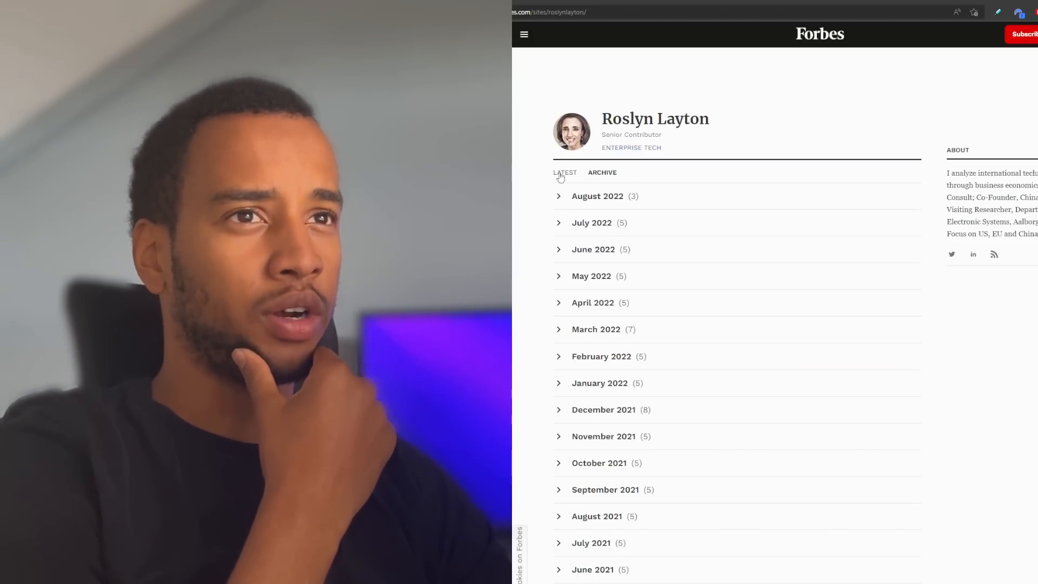
# - Show Roslyn Layton's latest Forbes articles and scroll down the list
pyautogui.click(564, 173)
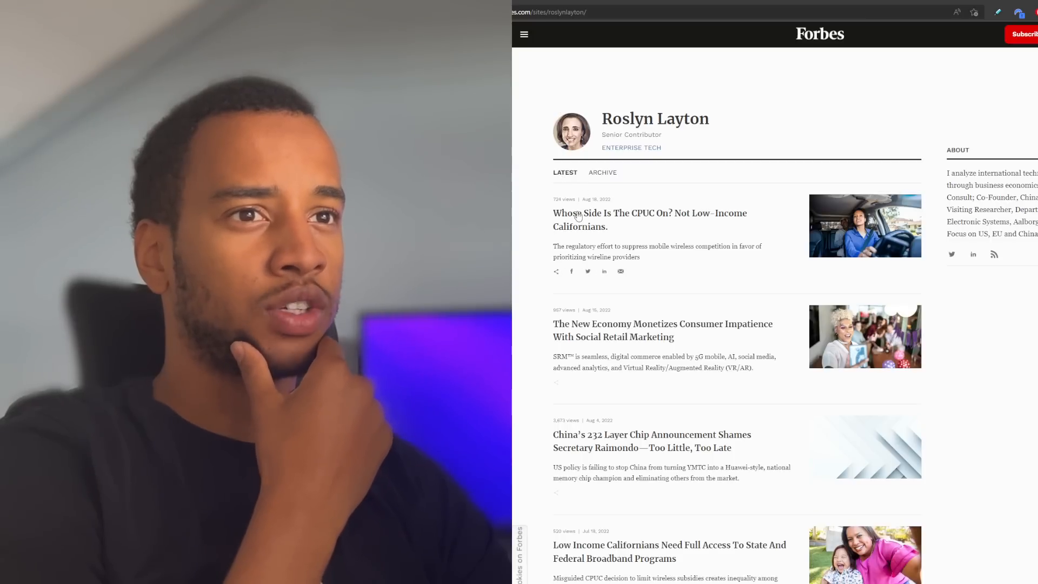
pyautogui.scroll(-3)
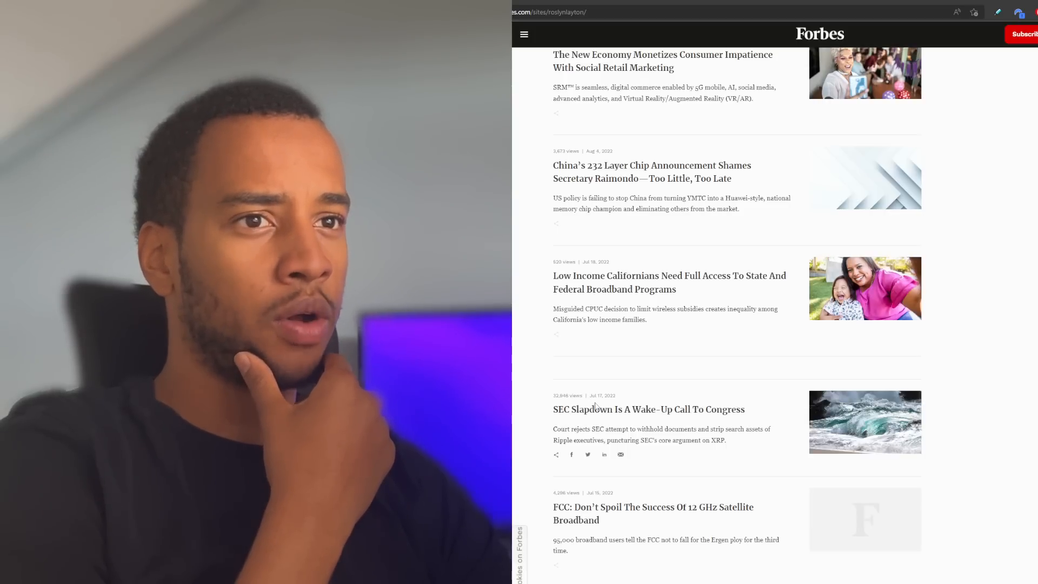
pyautogui.scroll(-3)
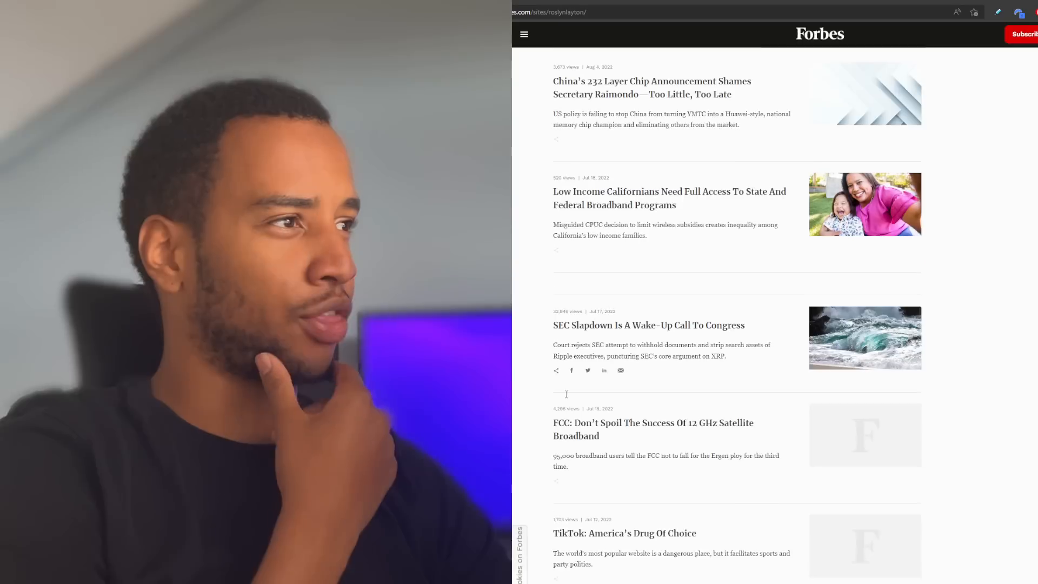
pyautogui.scroll(-3)
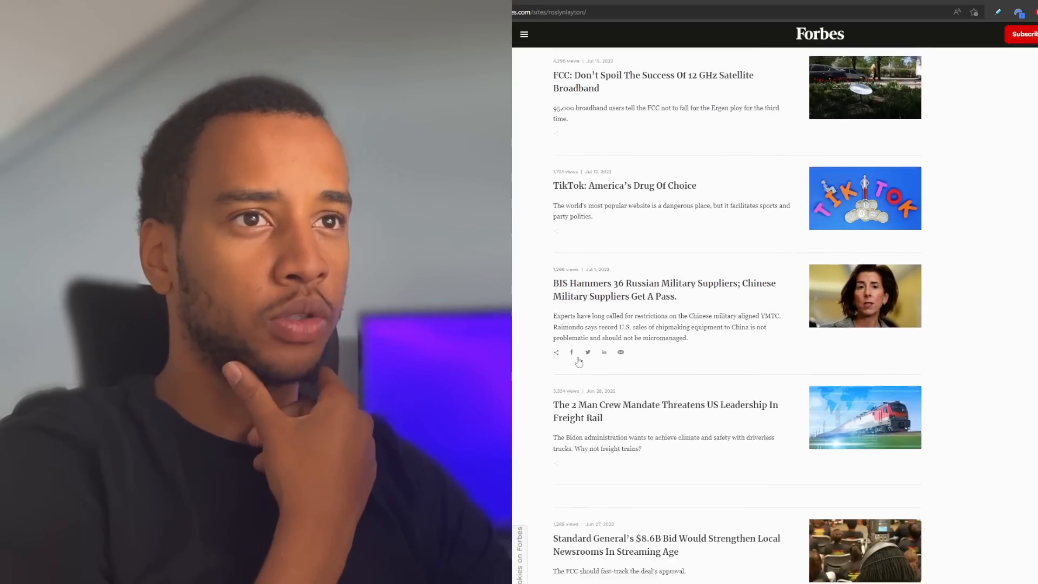
pyautogui.scroll(-3)
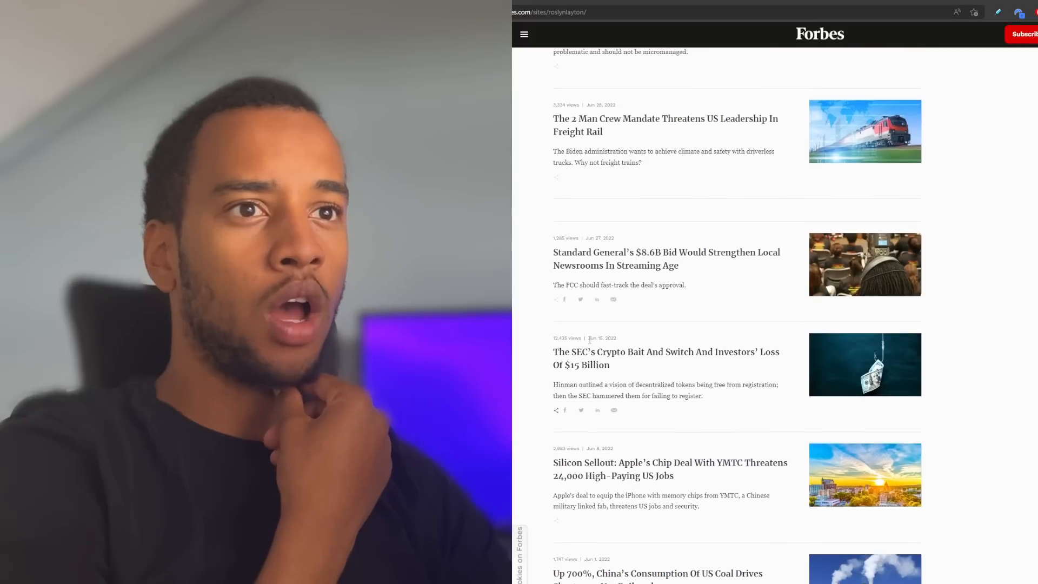
pyautogui.scroll(-3)
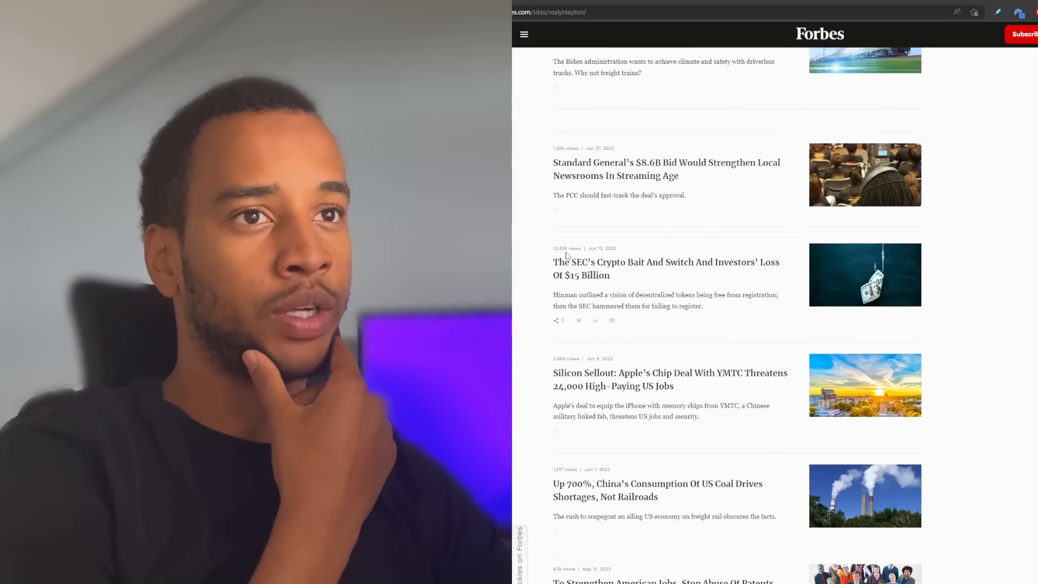
pyautogui.scroll(-3)
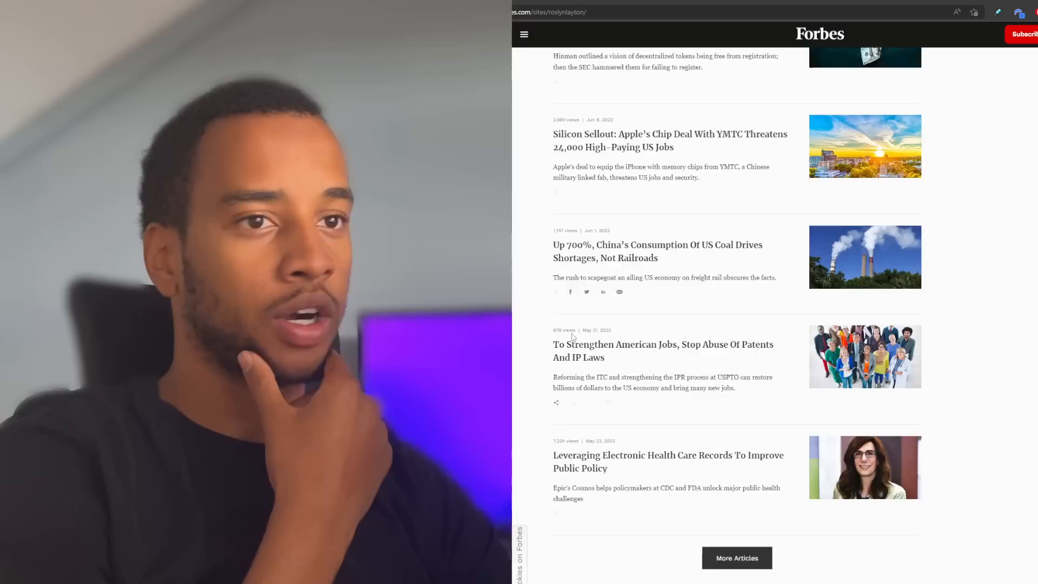
pyautogui.scroll(-3)
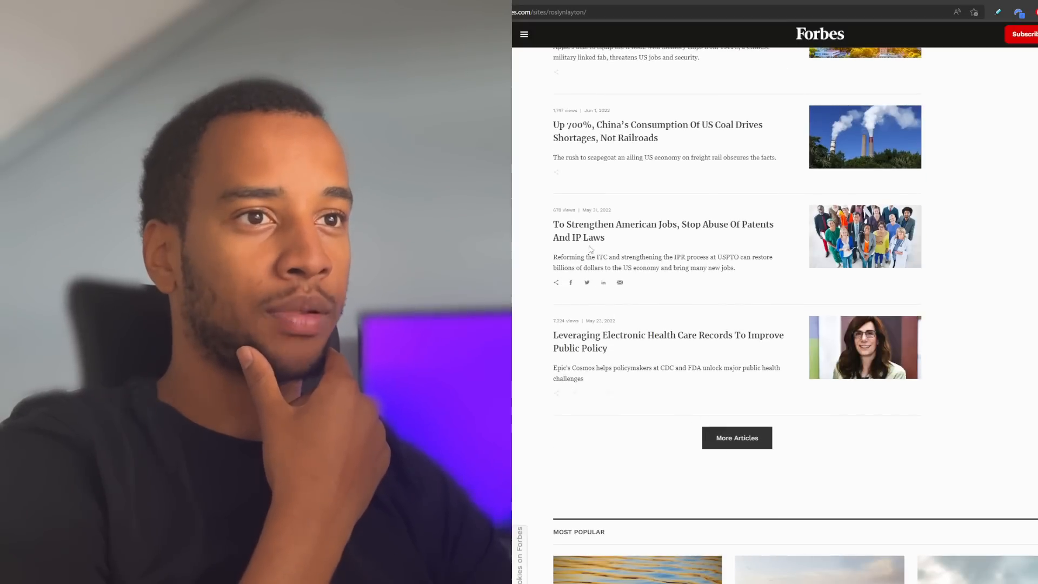
pyautogui.moveTo(737, 438)
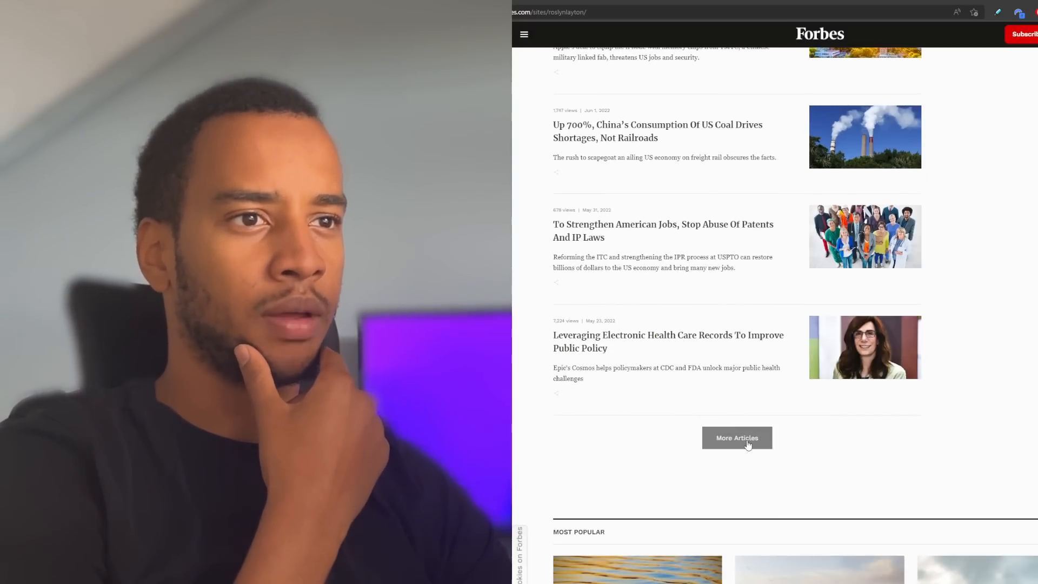
# - Load more articles, bringing in older spring 2022 pieces like 'All The SEC's Emails'
pyautogui.click(737, 437)
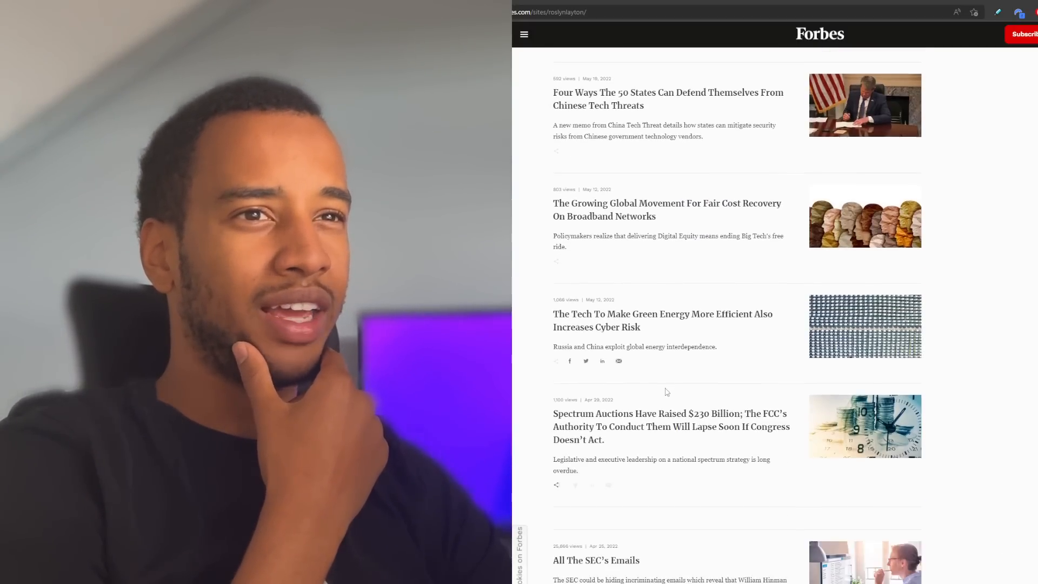
pyautogui.scroll(-3)
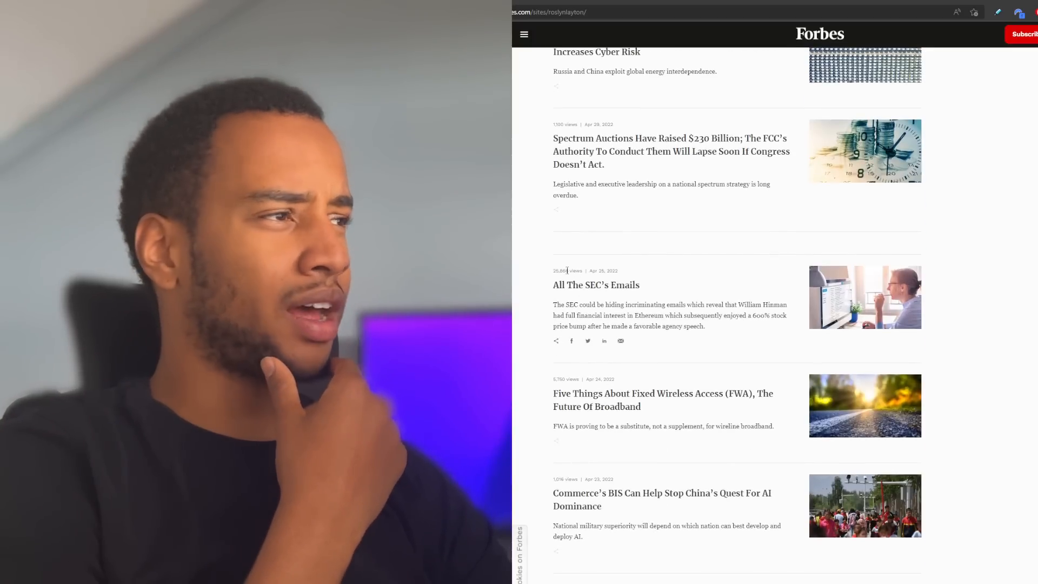
pyautogui.scroll(-3)
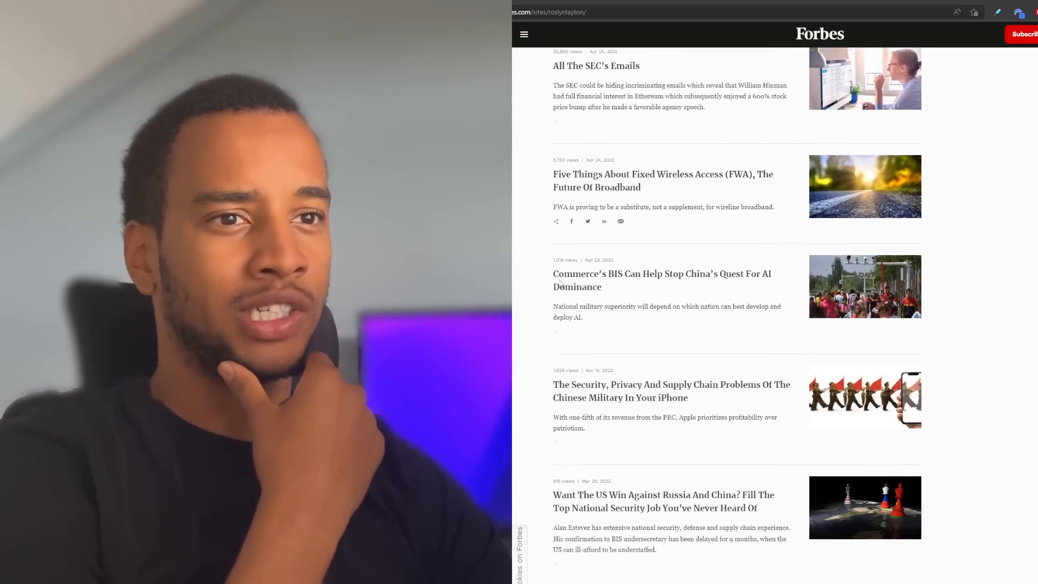
pyautogui.scroll(-3)
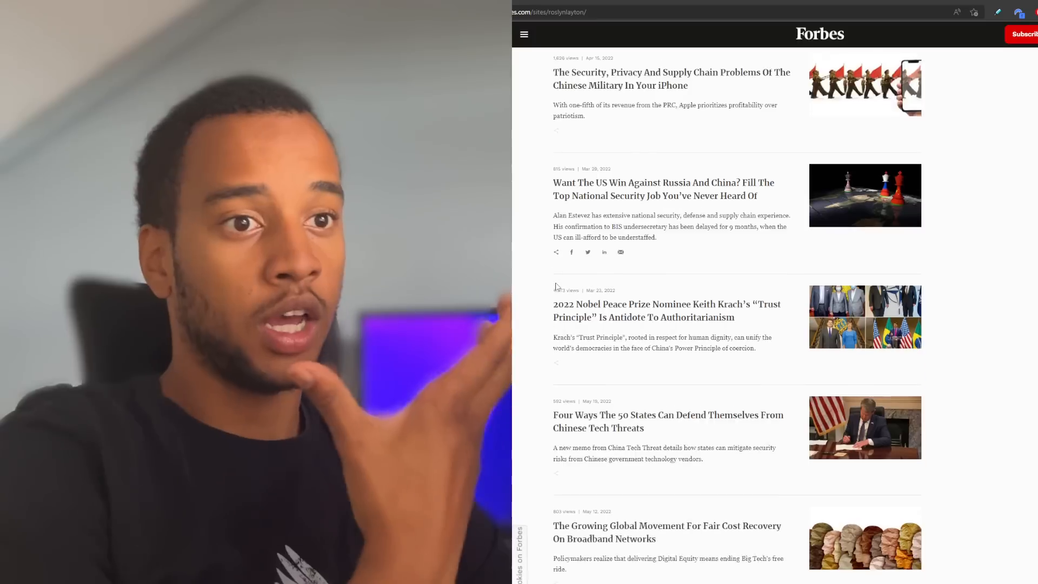
pyautogui.scroll(3)
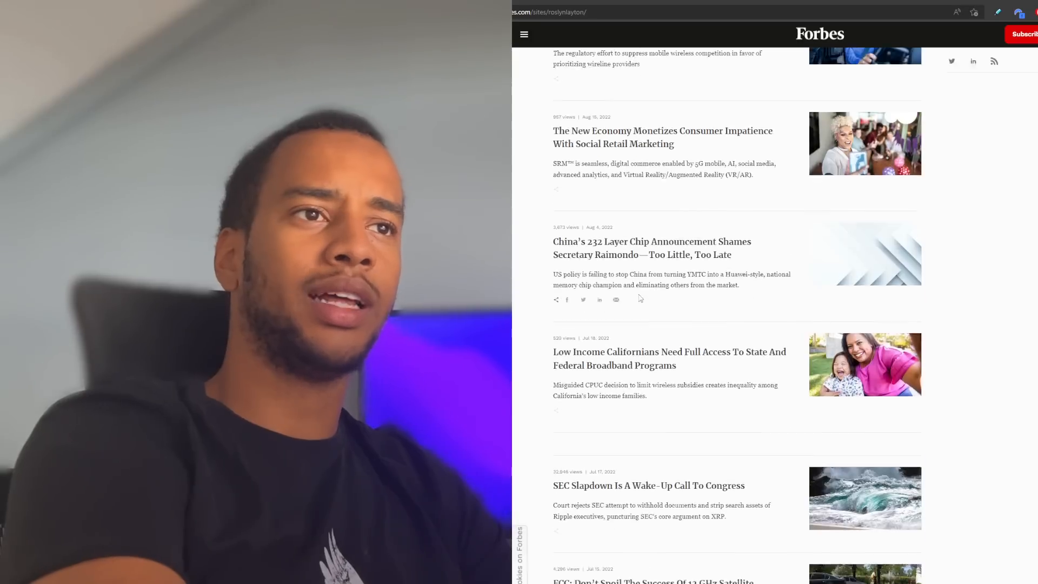
# - Switch Roslyn Layton's Forbes page to the Archive tab
pyautogui.click(602, 174)
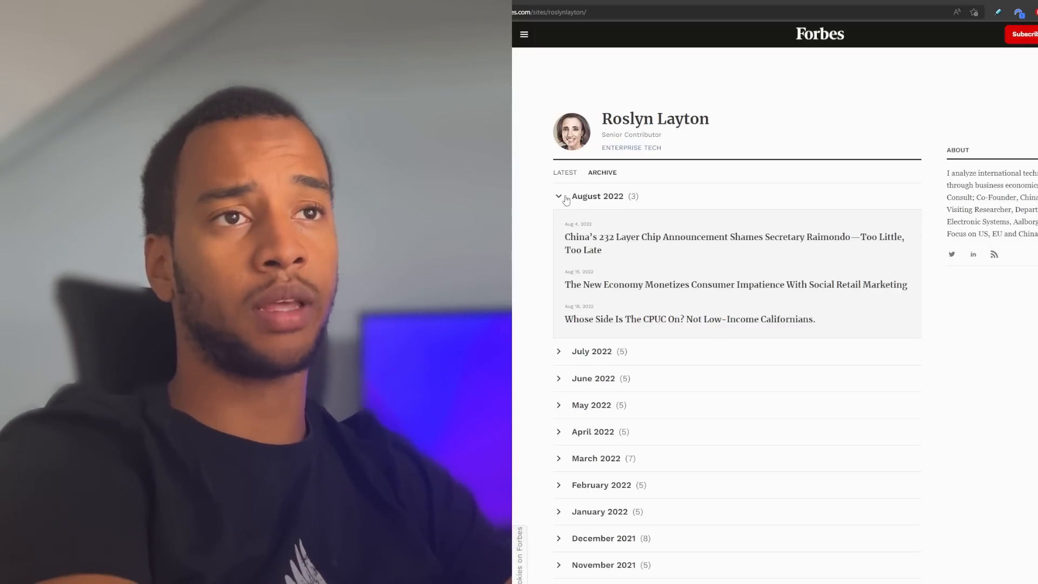
pyautogui.moveTo(596, 129)
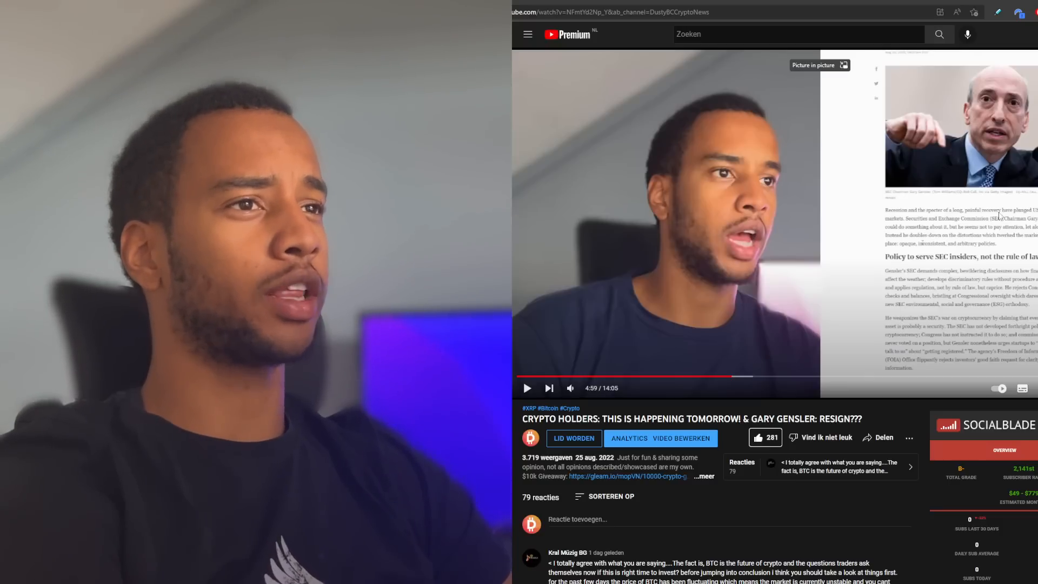
pyautogui.moveTo(780, 377)
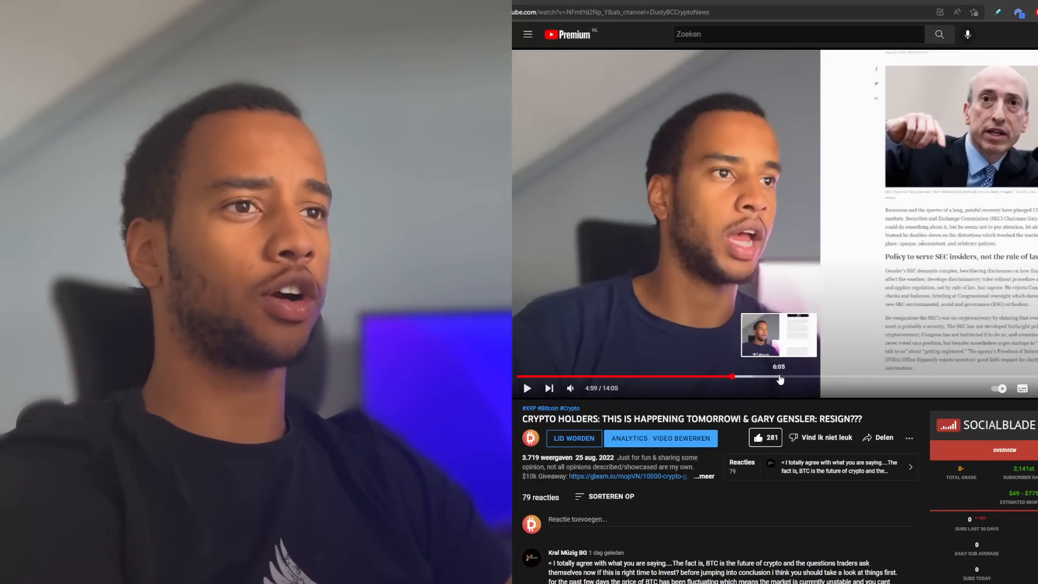
# - Skip the Gary Gensler resignation video ahead to about 7:26 of 14:05
pyautogui.click(780, 377)
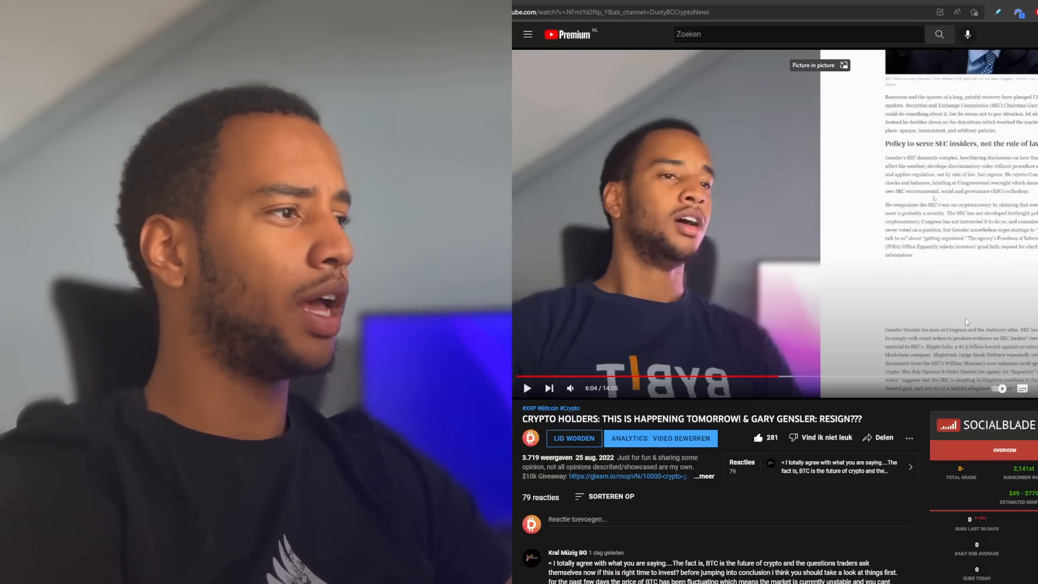
pyautogui.click(853, 378)
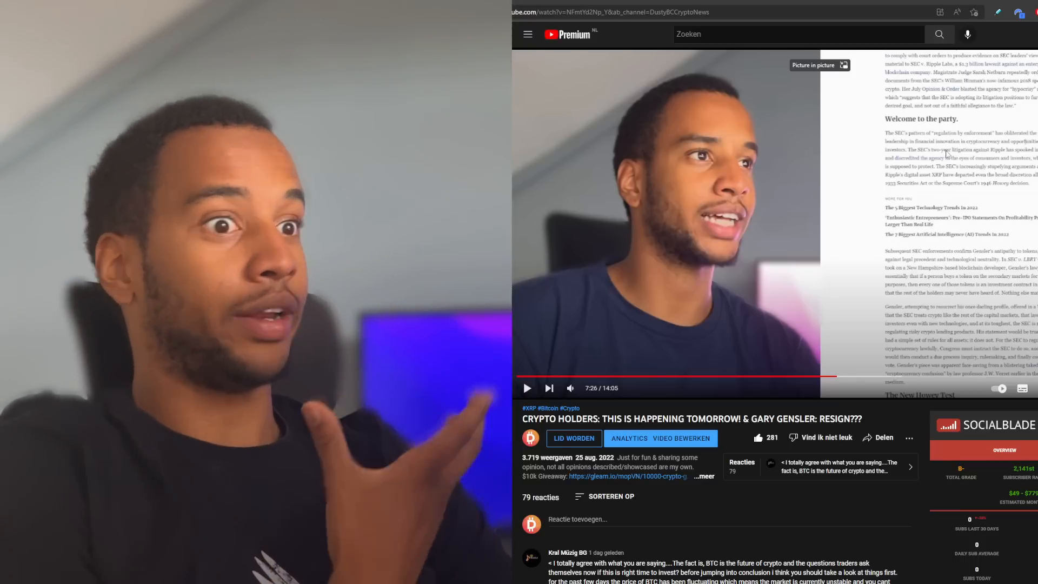
pyautogui.moveTo(820, 377)
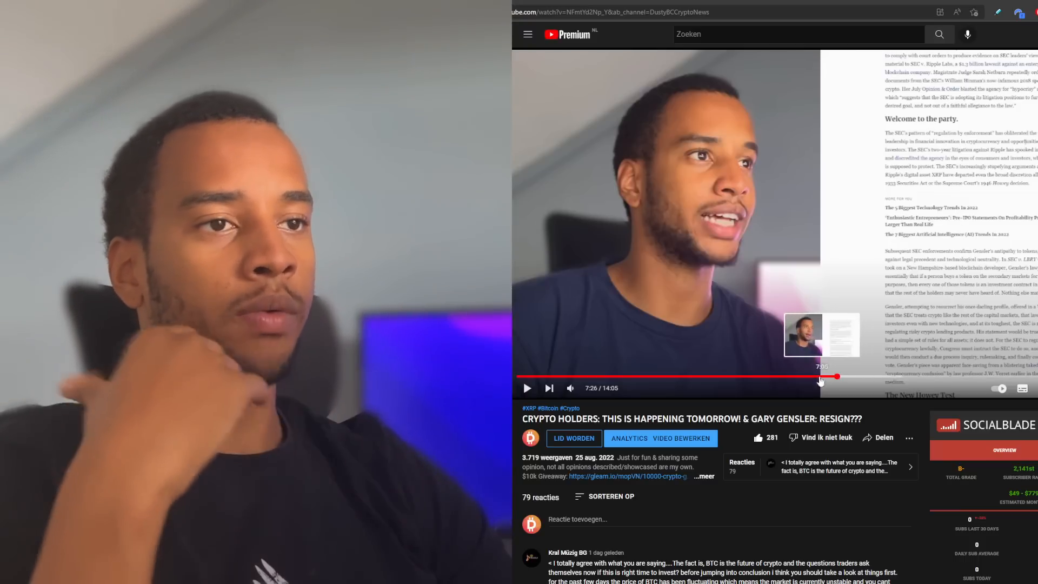
pyautogui.moveTo(784, 366)
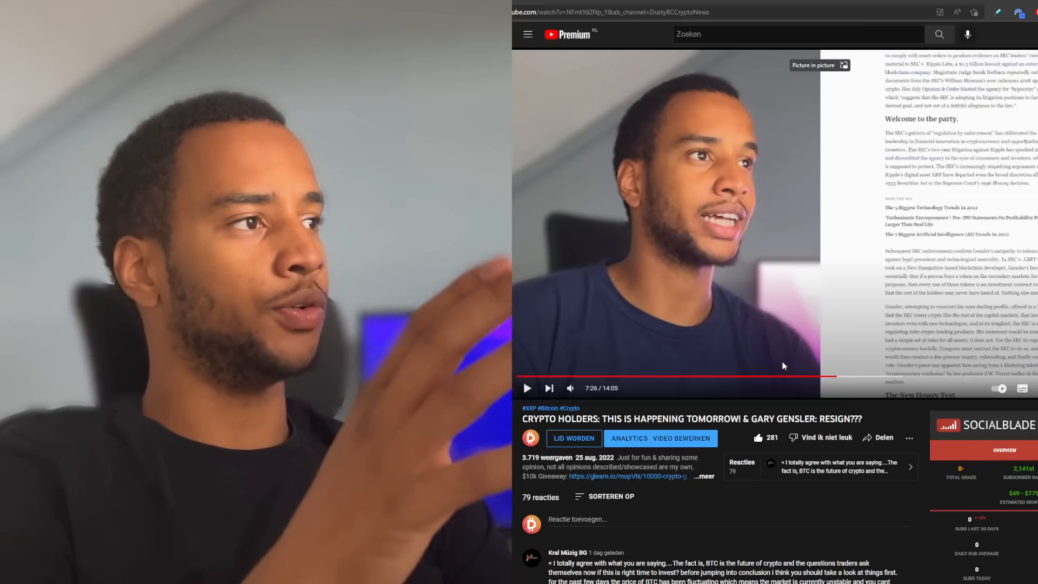
pyautogui.moveTo(776, 377)
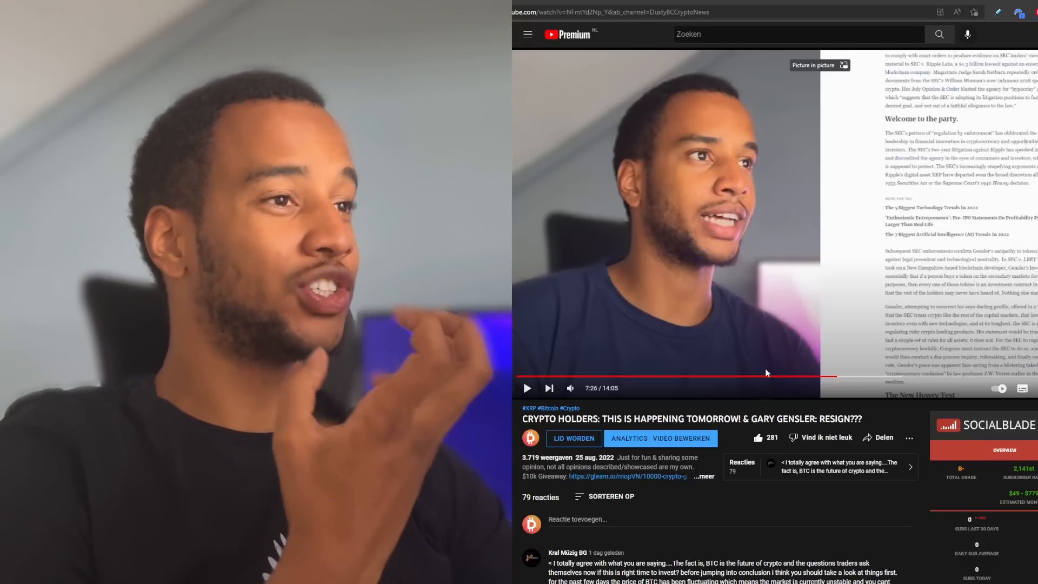
pyautogui.moveTo(772, 377)
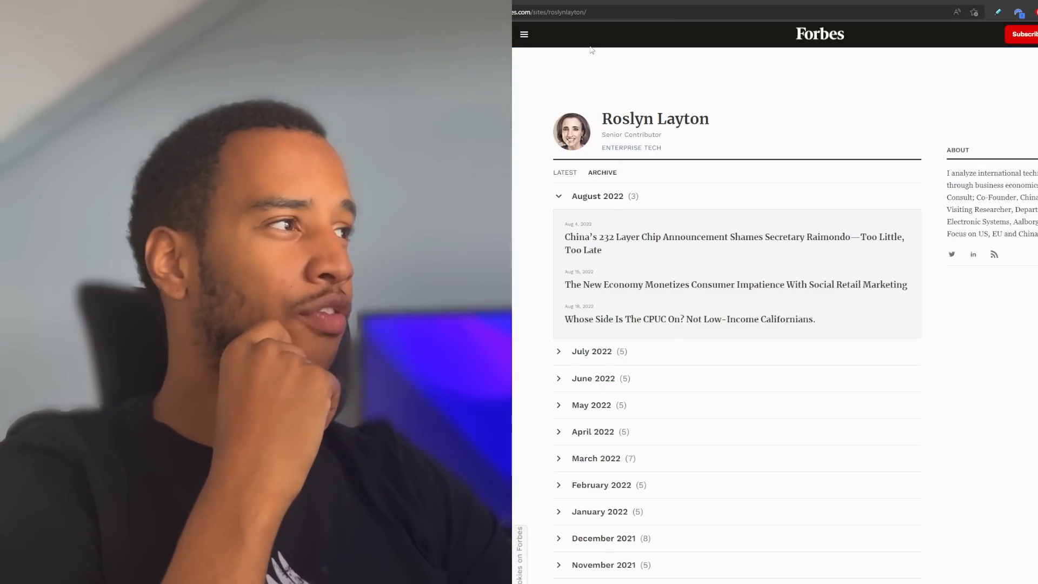
# - Toggle Roslyn Layton's Forbes page from Latest back to the monthly Archive
pyautogui.click(564, 172)
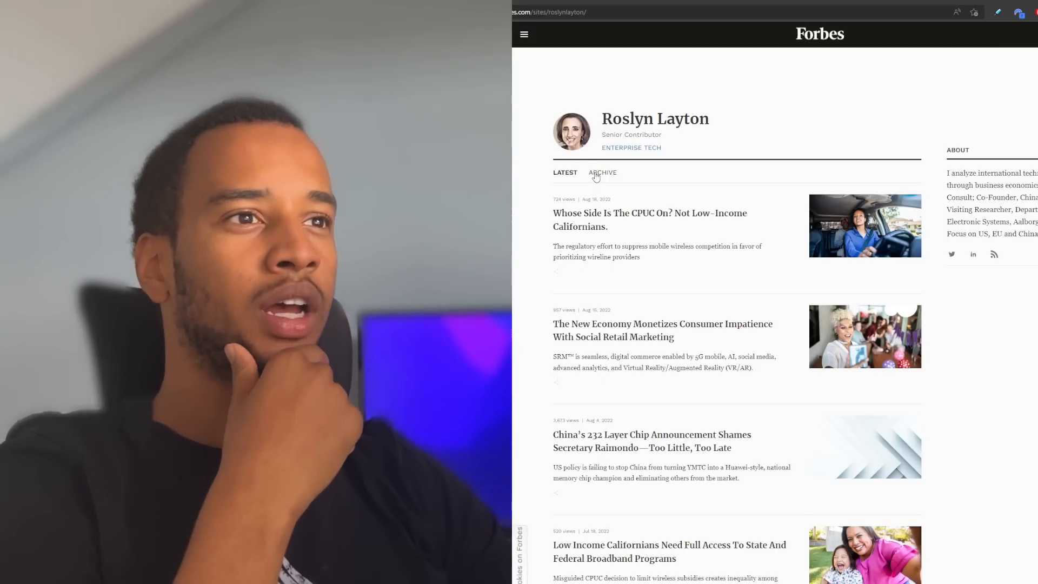
pyautogui.click(601, 172)
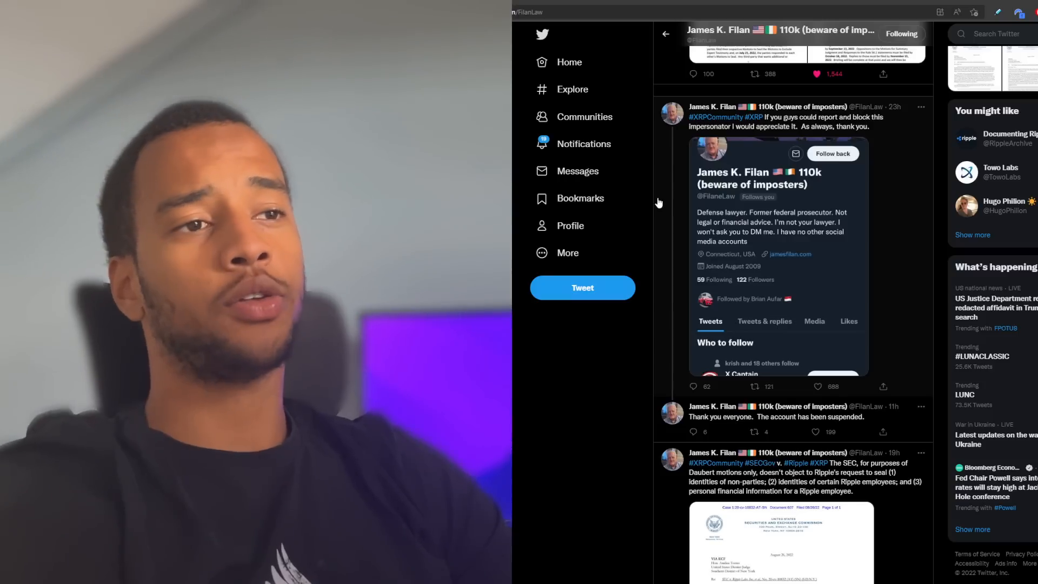
# - Read James K. Filan's Twitter feed about the impersonator and the SEC filing
pyautogui.scroll(-3)
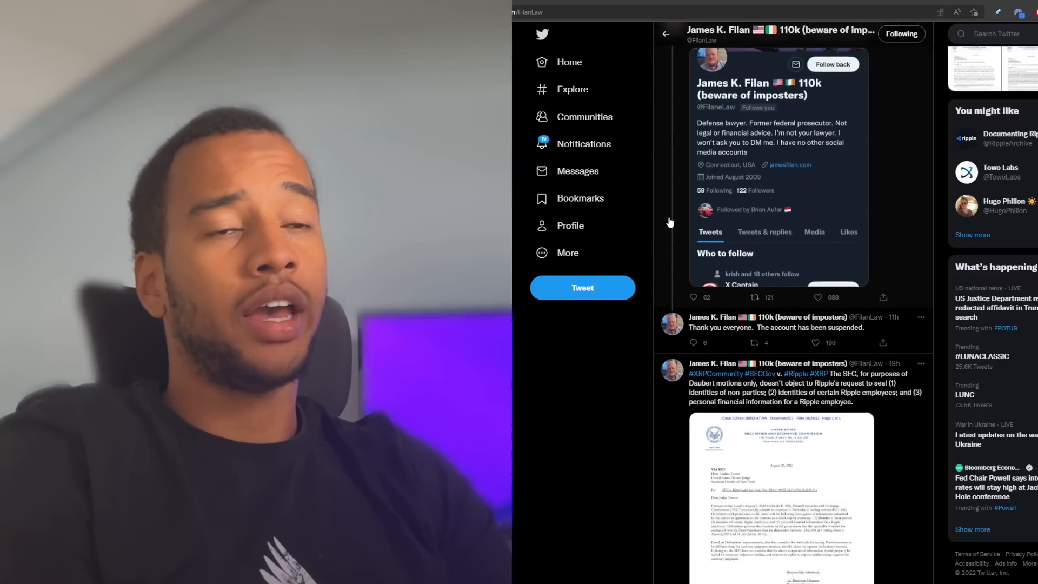
pyautogui.scroll(-3)
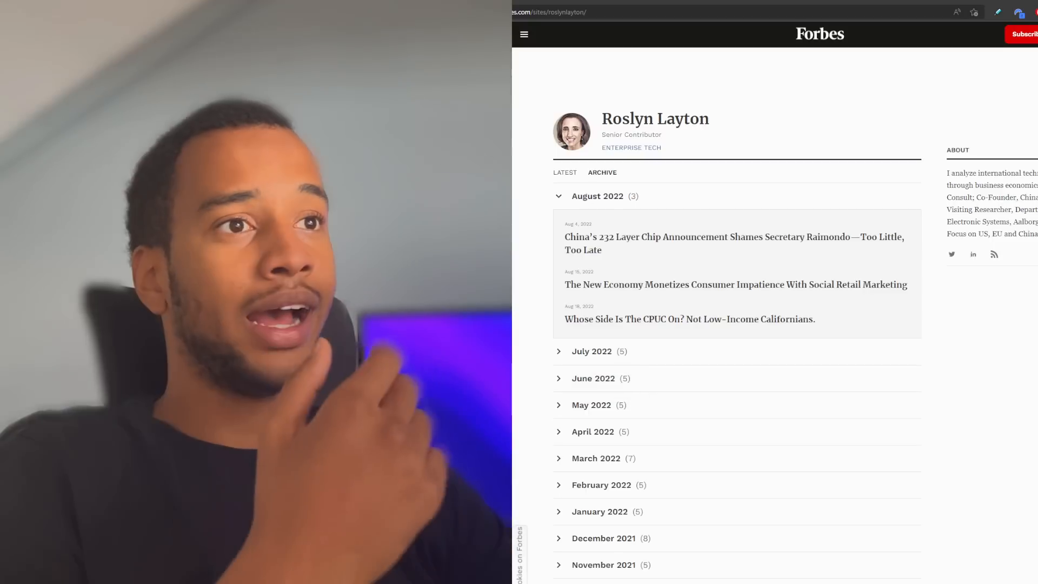
pyautogui.moveTo(593, 325)
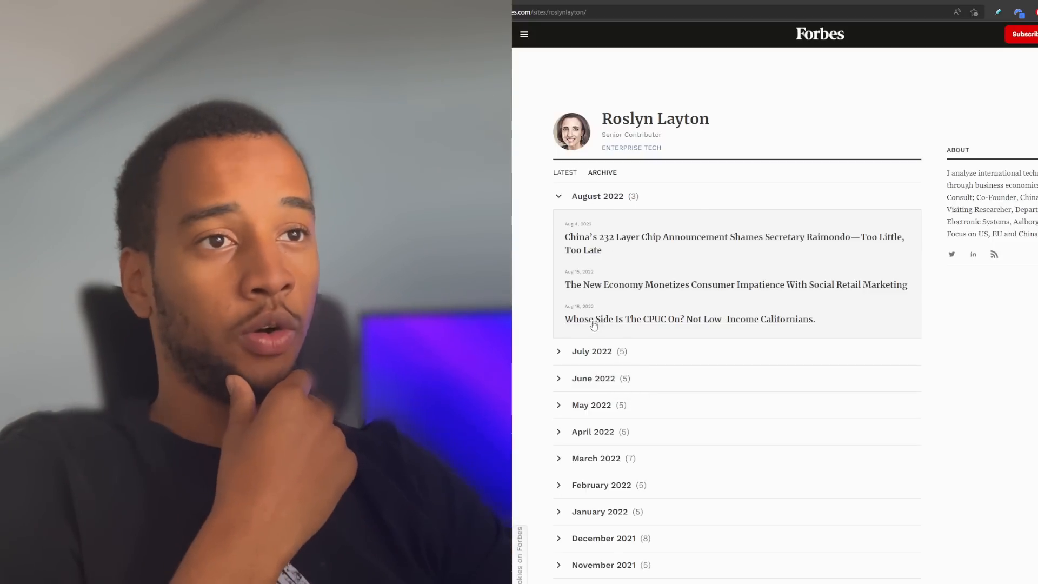
pyautogui.moveTo(731, 332)
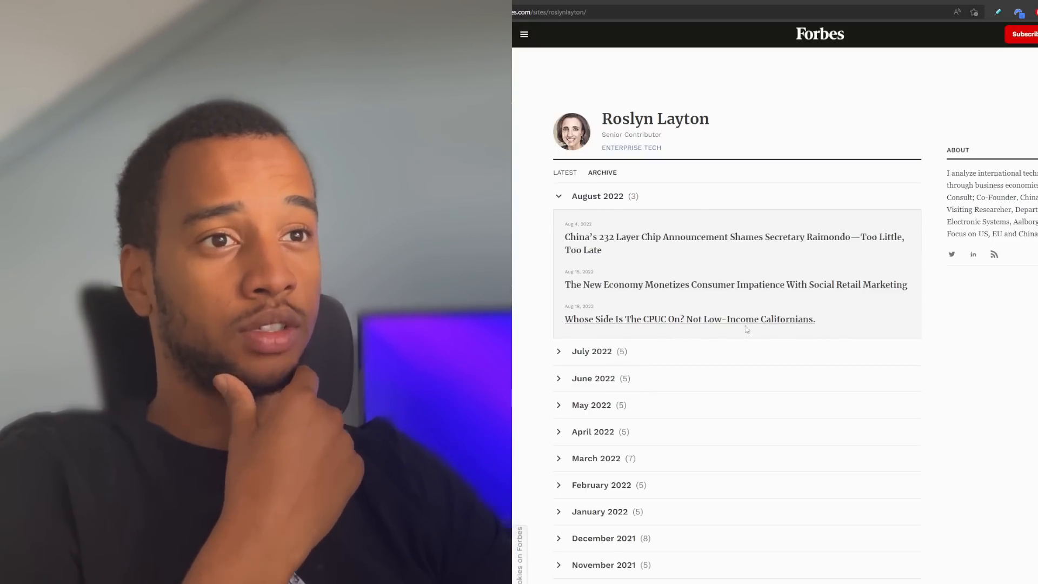
pyautogui.moveTo(636, 150)
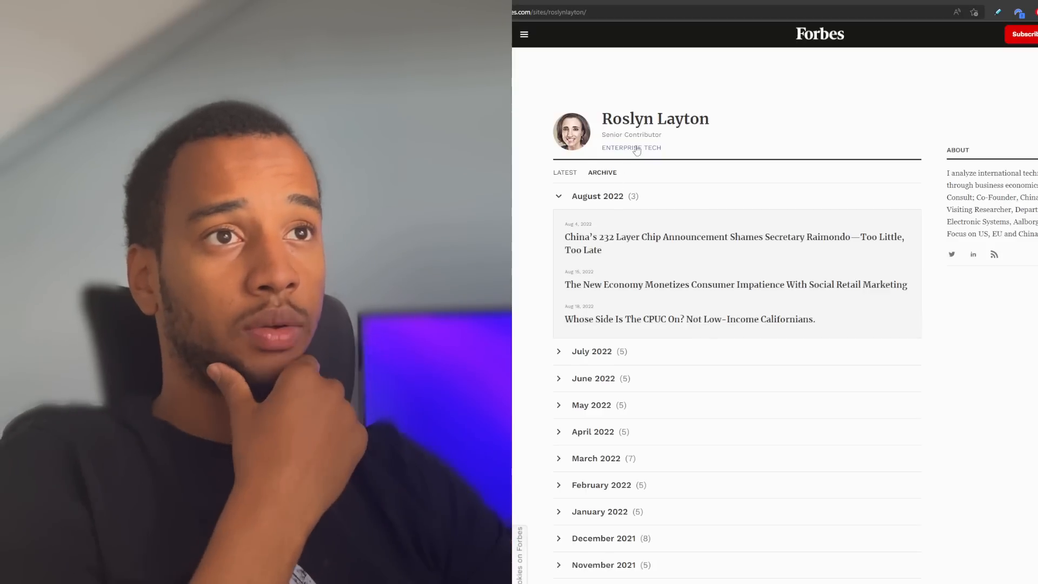
# - Review Roslyn Layton's Forbes archive down to 2014 and back up
pyautogui.scroll(-3)
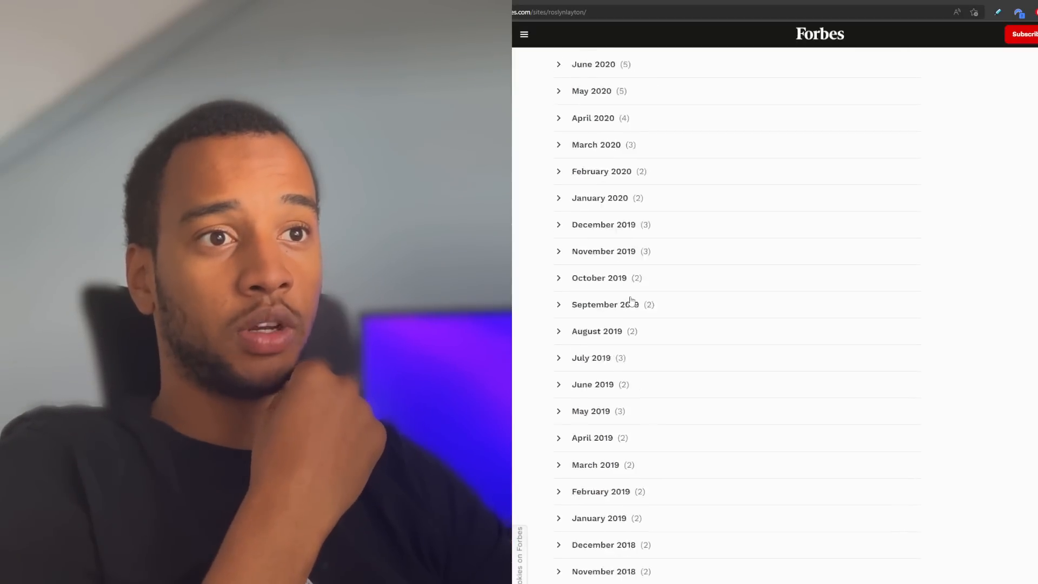
pyautogui.scroll(-3)
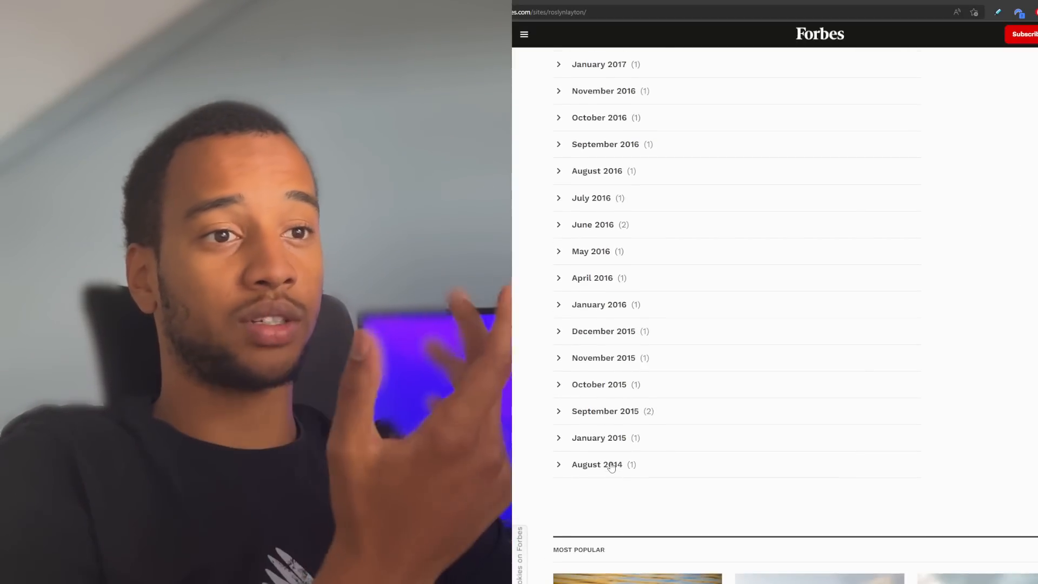
pyautogui.scroll(3)
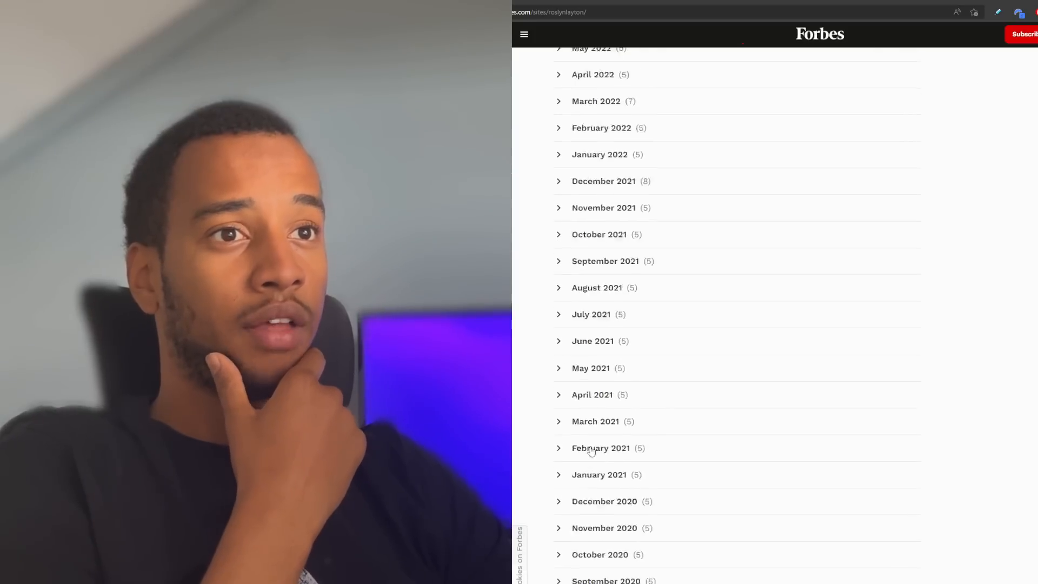
pyautogui.scroll(3)
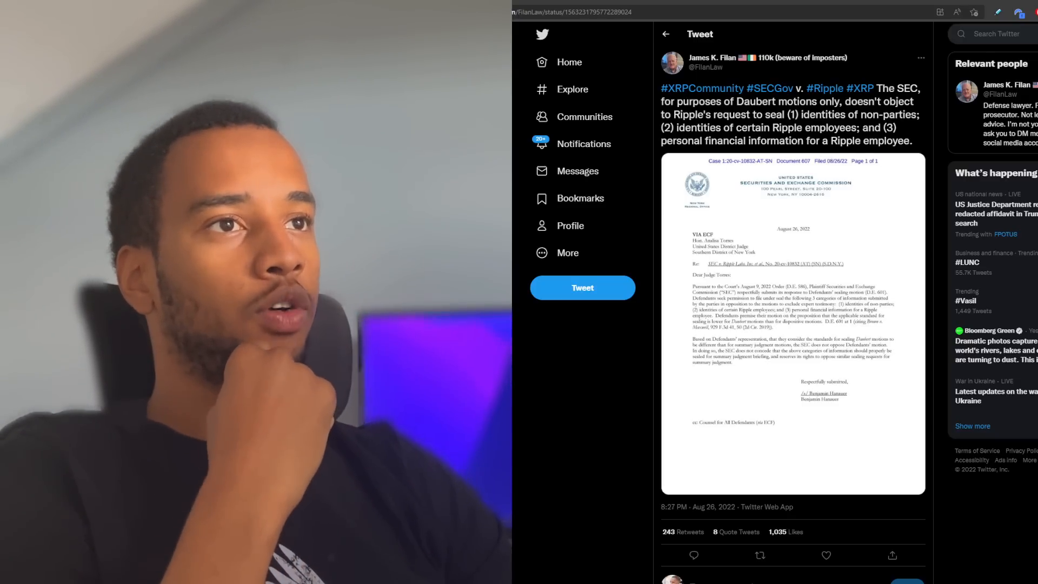
# - Read the replies to Filan's SEC sealing letter tweet, then return to his profile
pyautogui.scroll(-3)
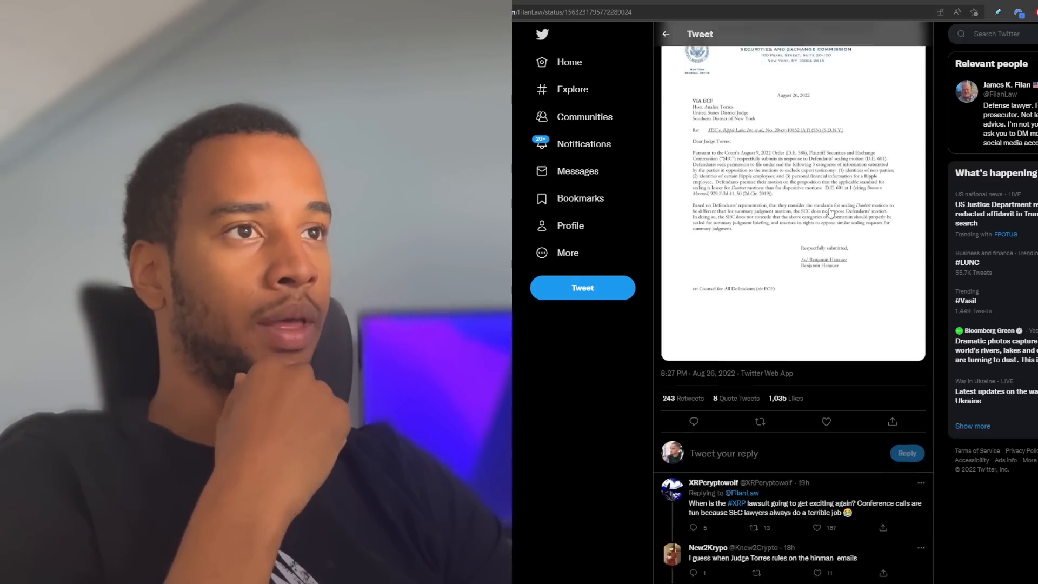
pyautogui.scroll(-3)
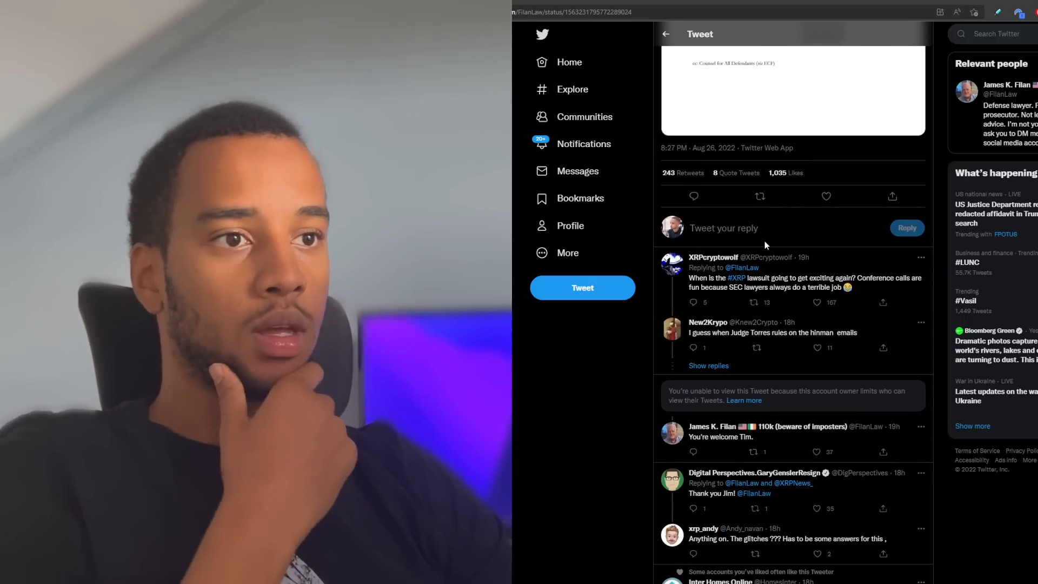
pyautogui.scroll(3)
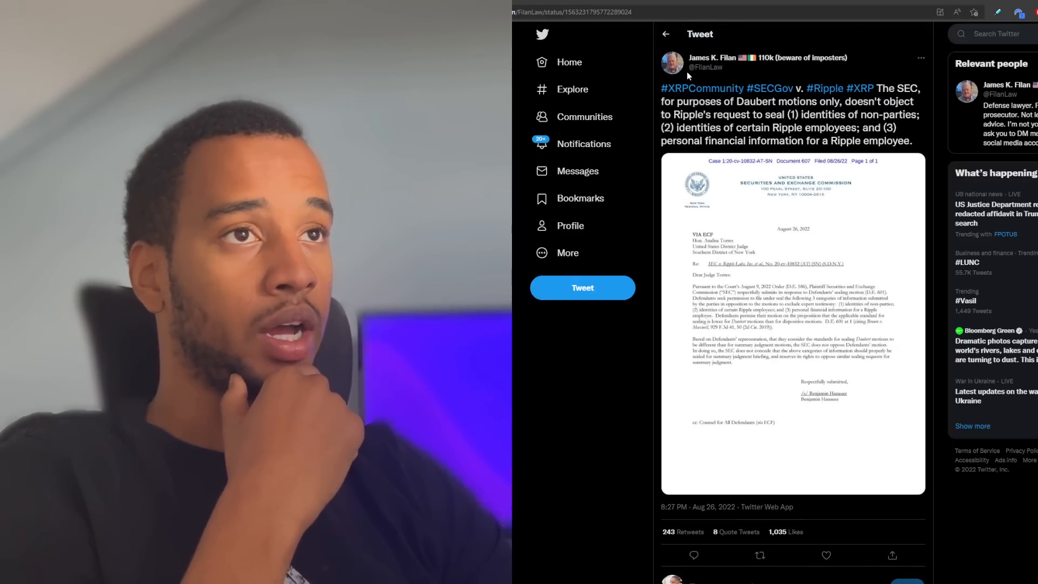
pyautogui.click(711, 58)
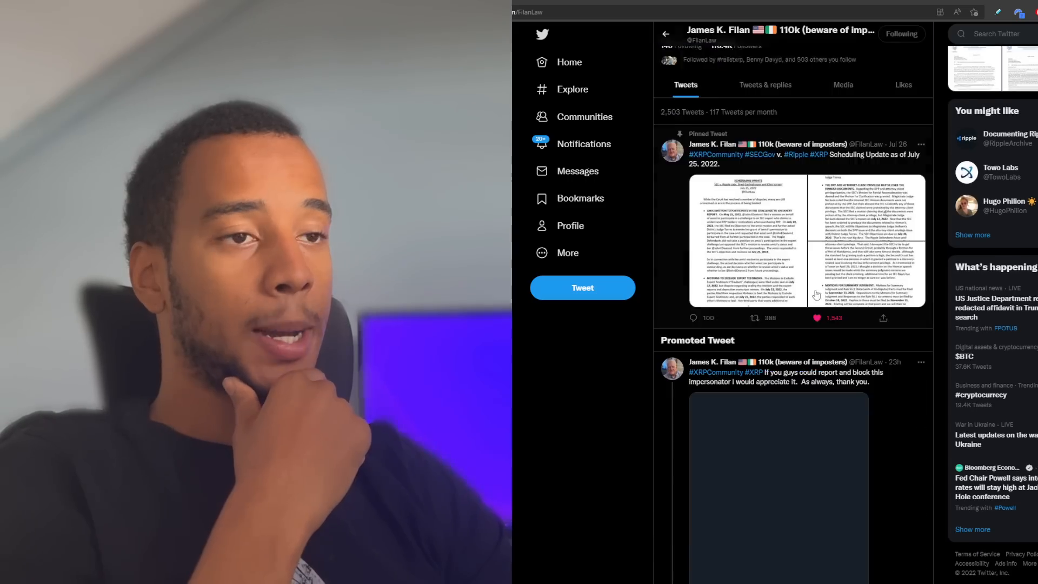
# - Open the pinned July 25 scheduling update document full-size on page 3
pyautogui.scroll(-3)
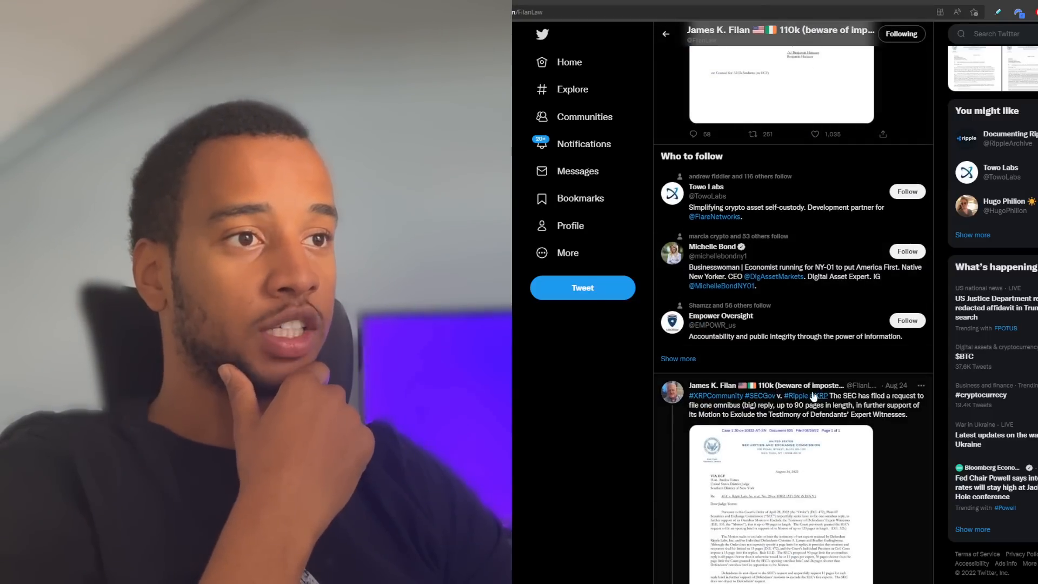
pyautogui.scroll(-3)
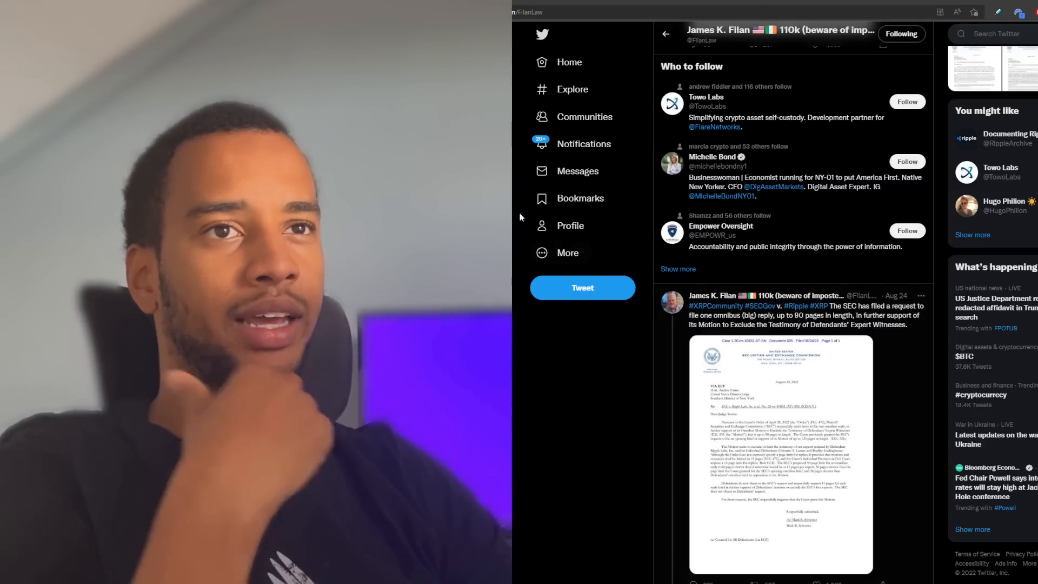
pyautogui.click(781, 450)
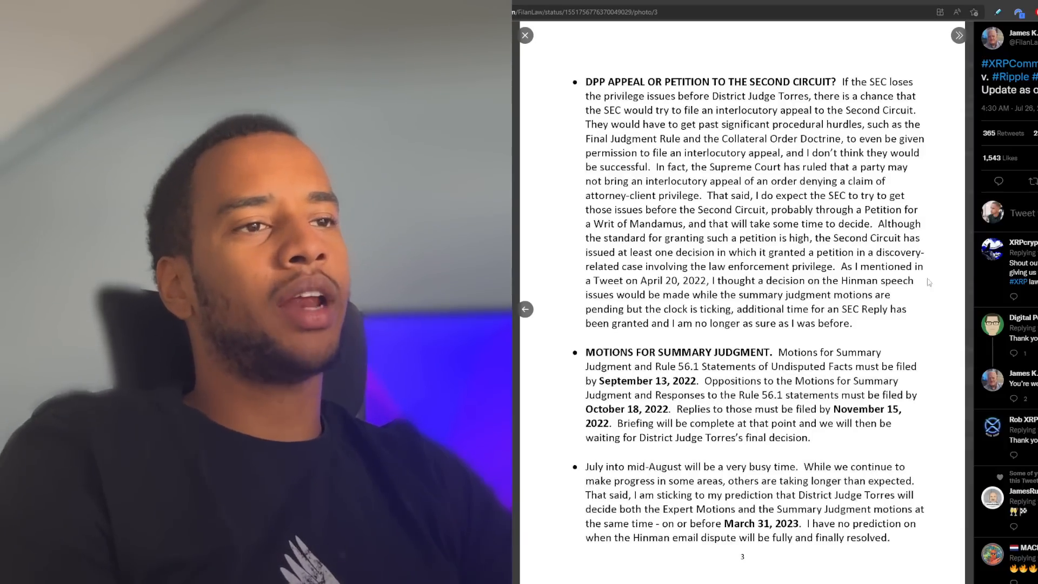
pyautogui.moveTo(685, 85)
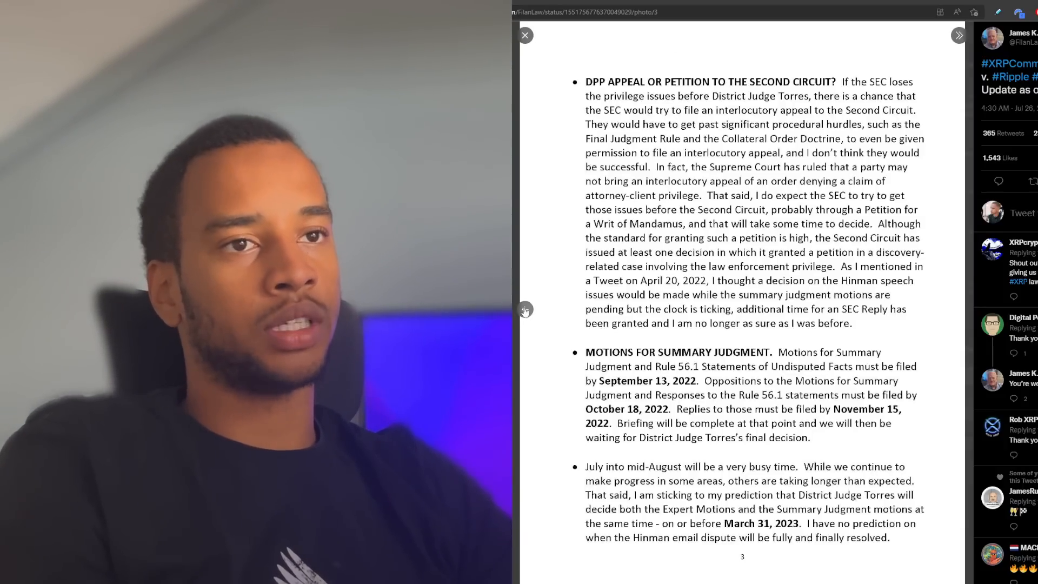
# - Compare pages 2 and 3 of the scheduling update in the image viewer
pyautogui.click(525, 309)
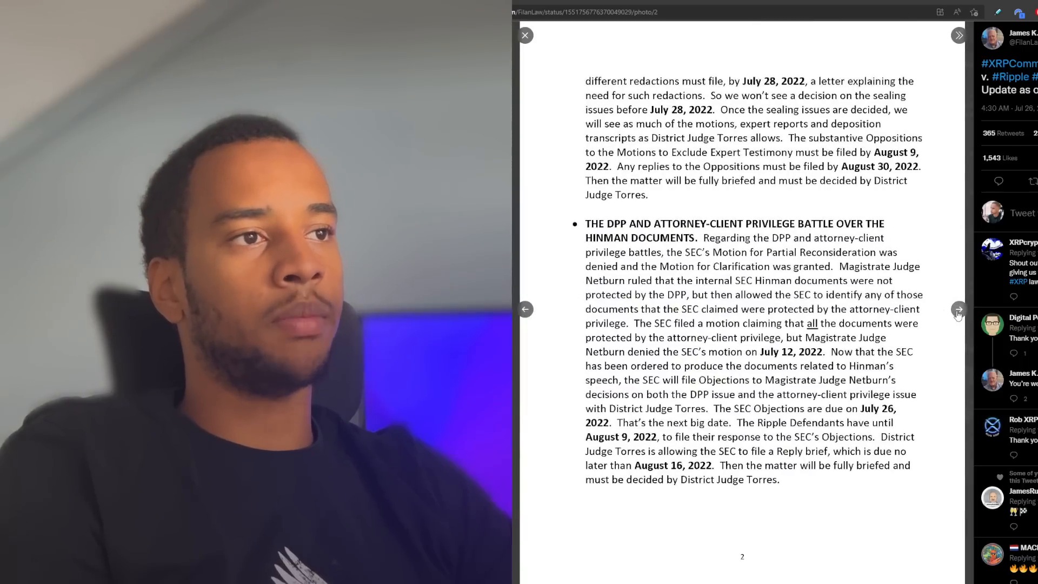
pyautogui.click(958, 309)
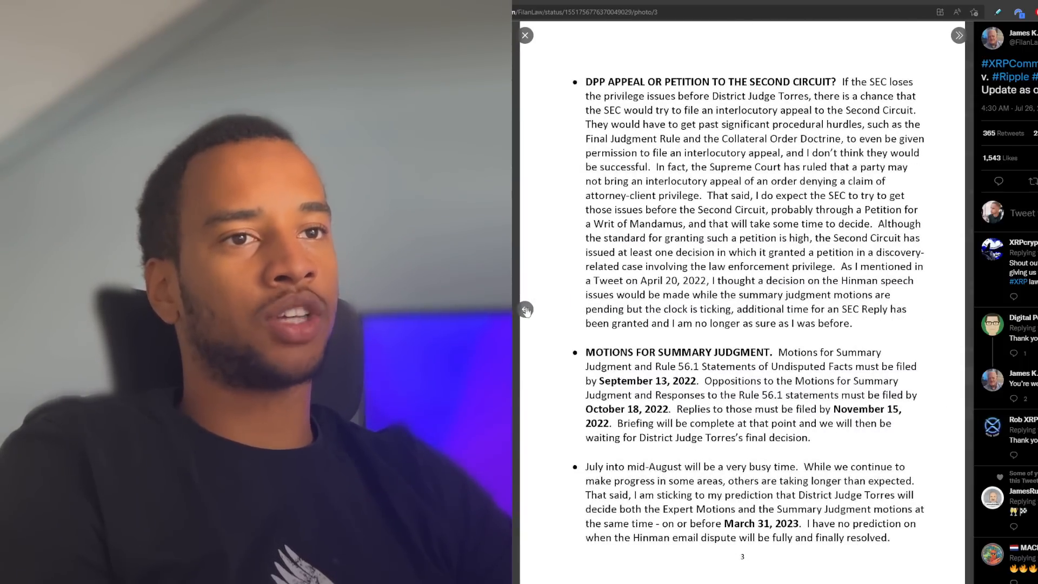
pyautogui.click(525, 309)
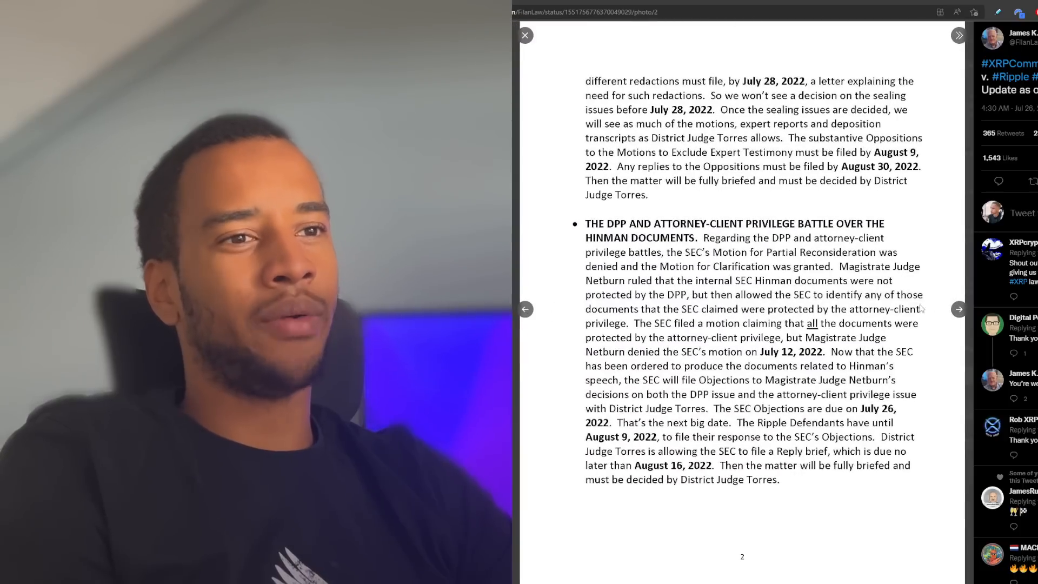
pyautogui.click(958, 310)
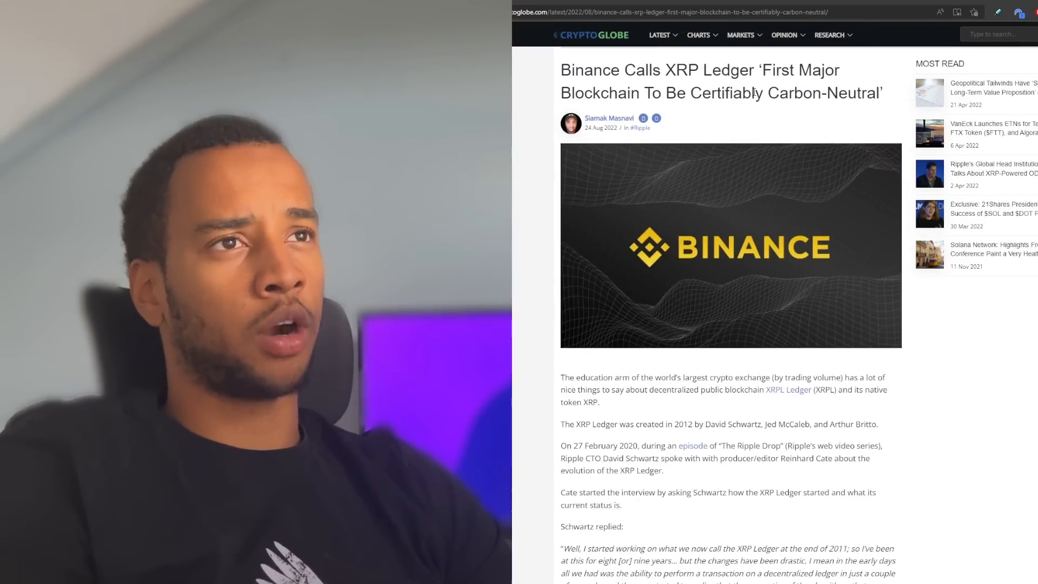
# - Scroll back up the CryptoGlobe article on Binance calling XRP Ledger carbon-neutral
pyautogui.scroll(3)
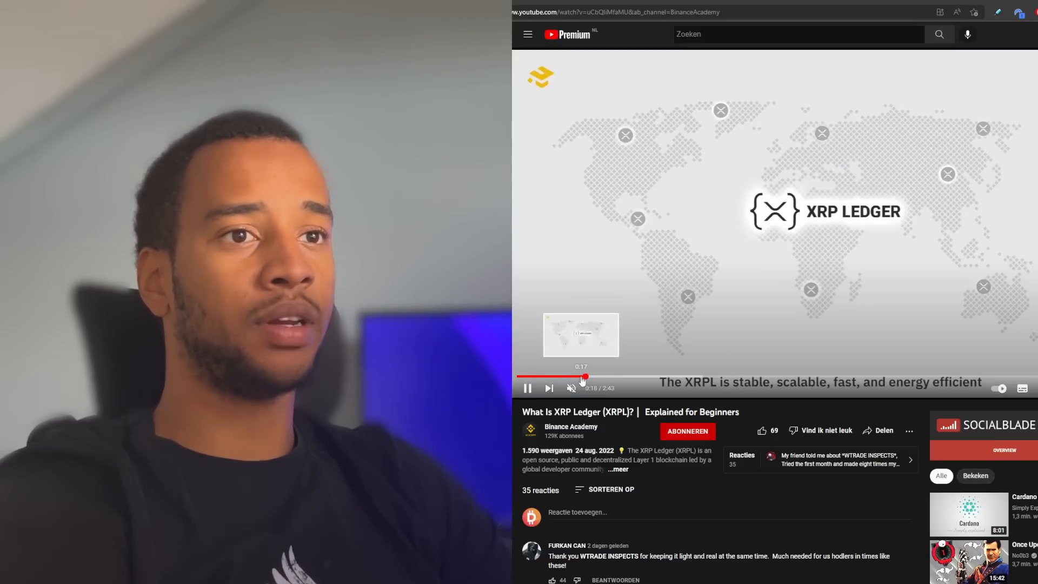
# - Seek the Binance Academy XRPL video past 1:45 to its end, then expand the description
pyautogui.click(614, 378)
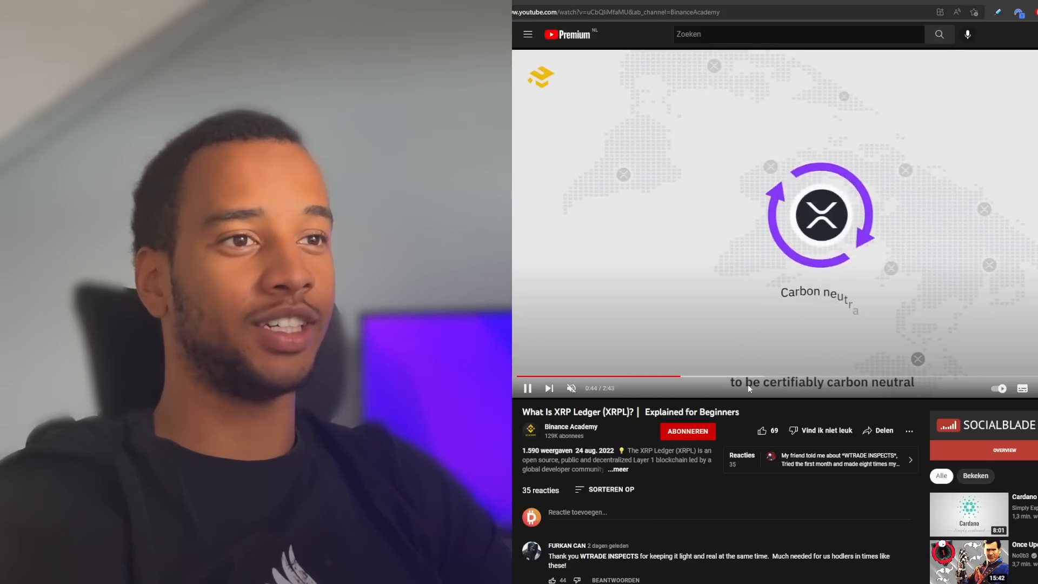
pyautogui.click(690, 374)
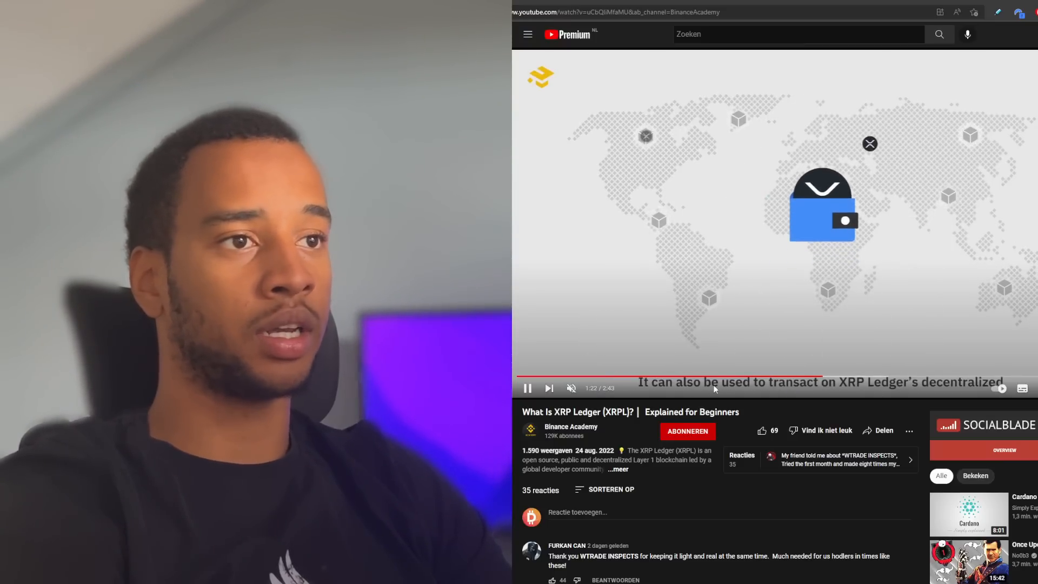
pyautogui.click(527, 389)
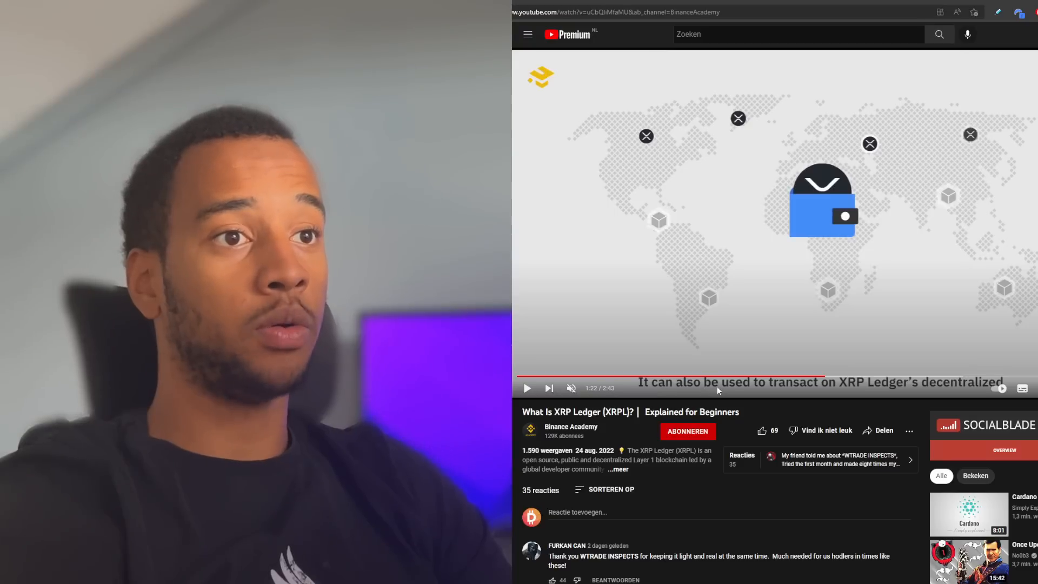
pyautogui.moveTo(844, 376)
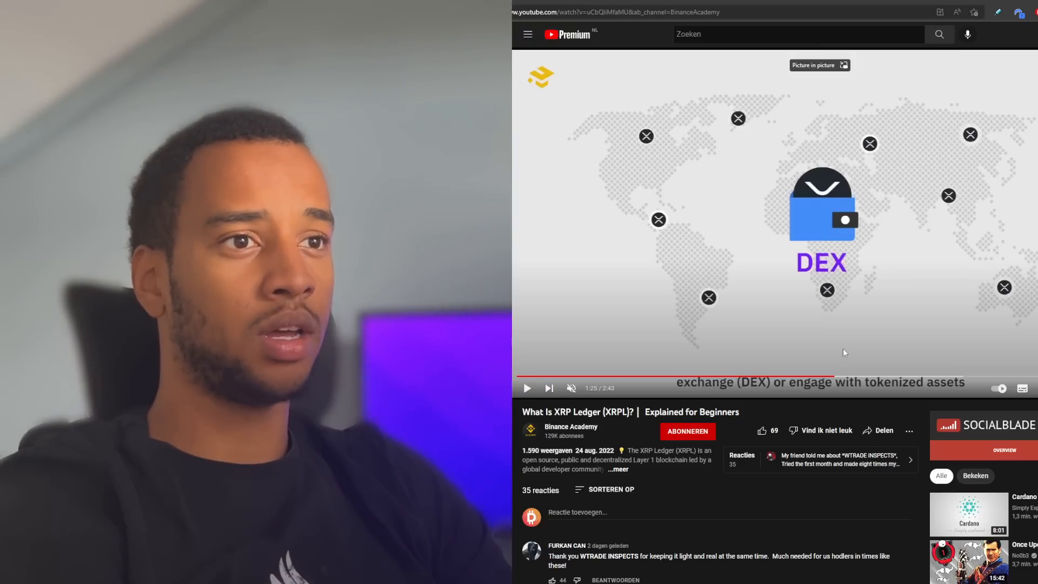
pyautogui.click(798, 376)
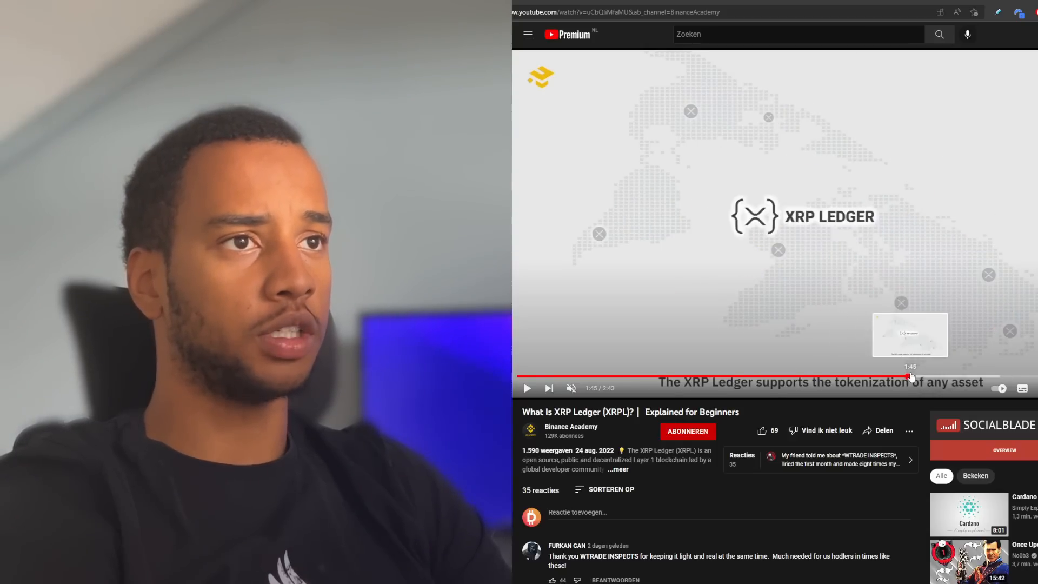
pyautogui.click(900, 378)
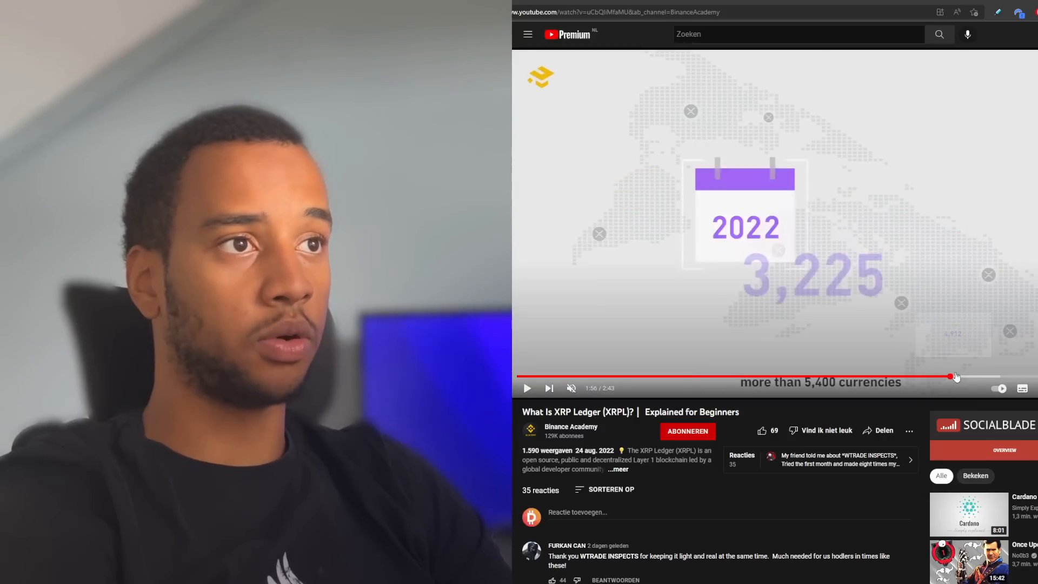
pyautogui.click(997, 377)
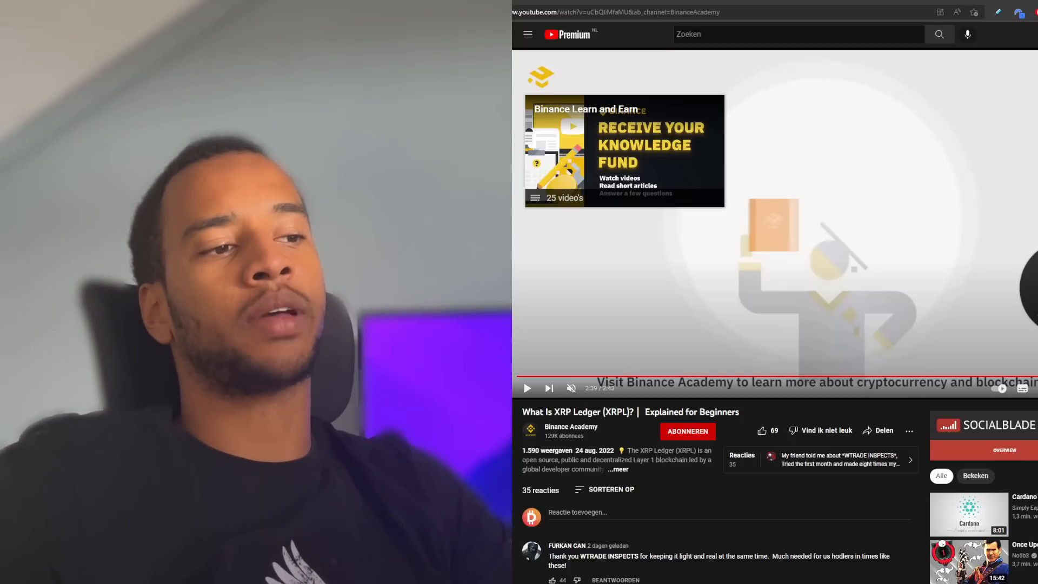
pyautogui.moveTo(693, 283)
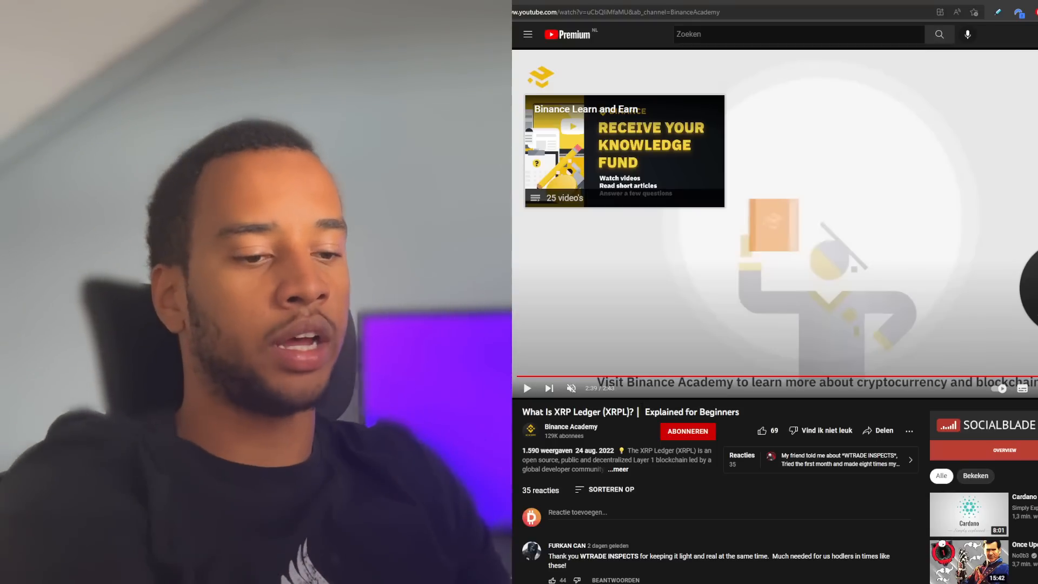
pyautogui.moveTo(754, 383)
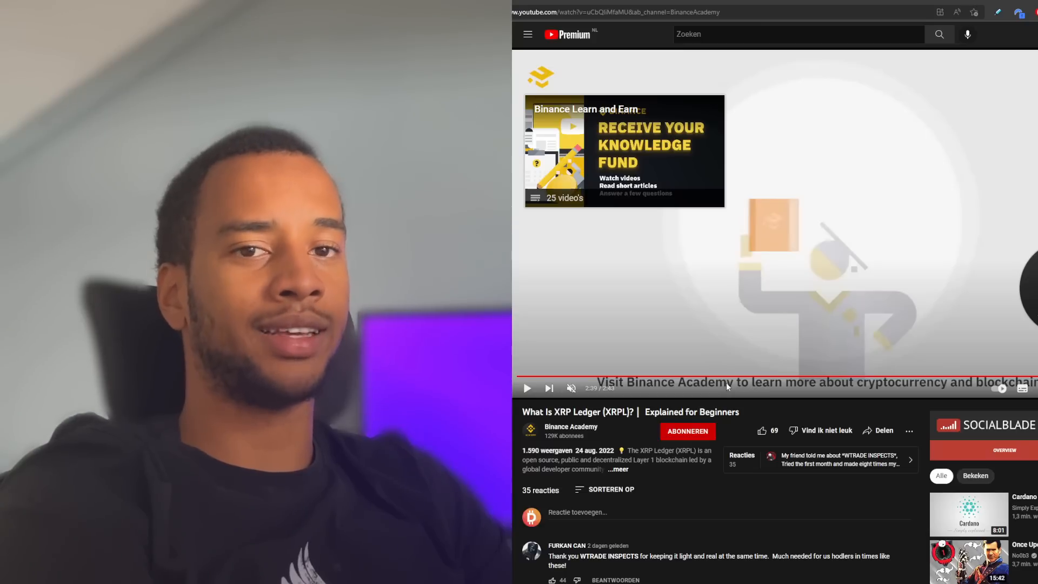
pyautogui.click(617, 468)
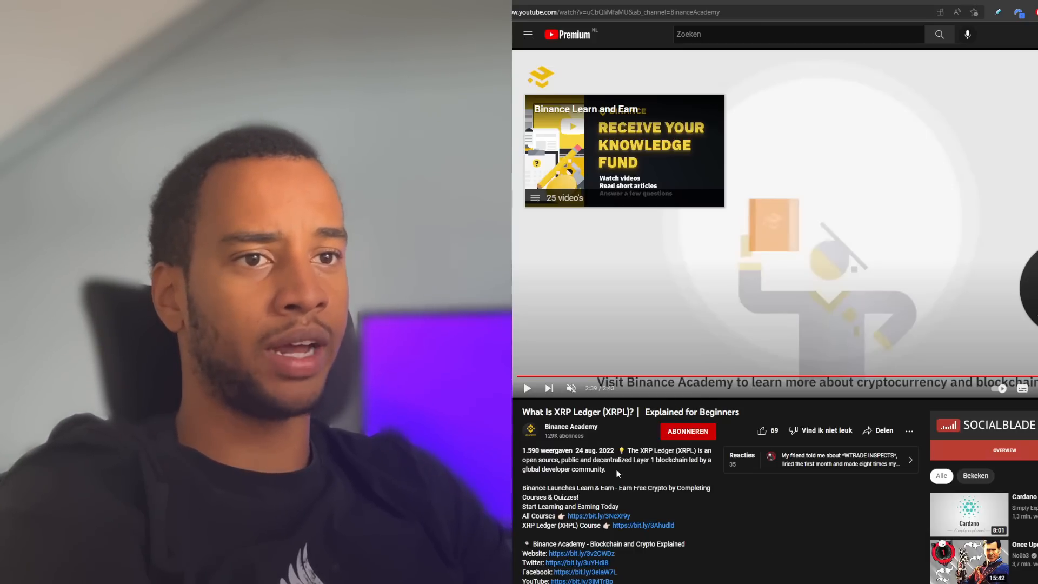
pyautogui.scroll(-3)
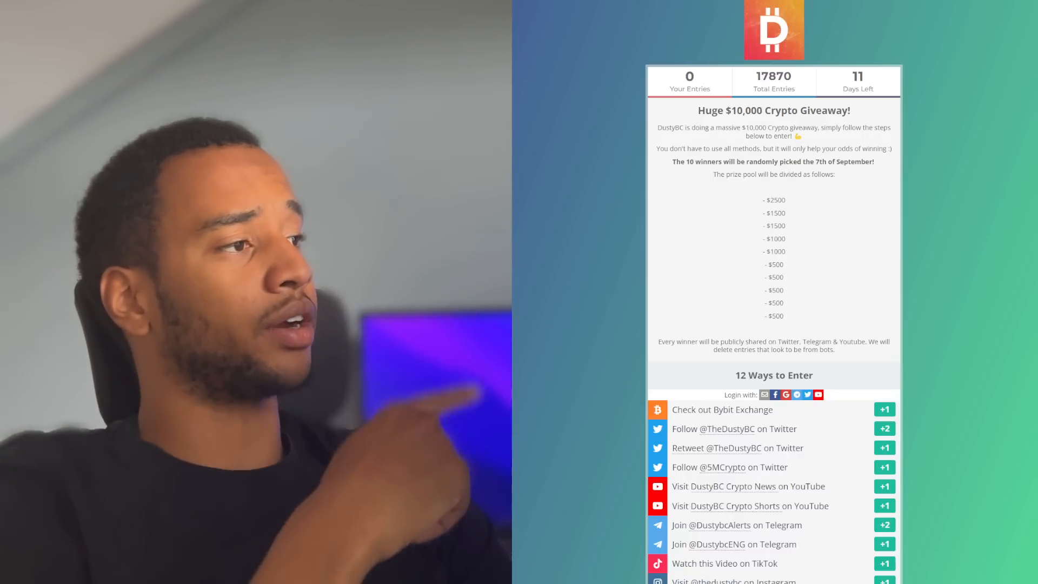
pyautogui.scroll(-3)
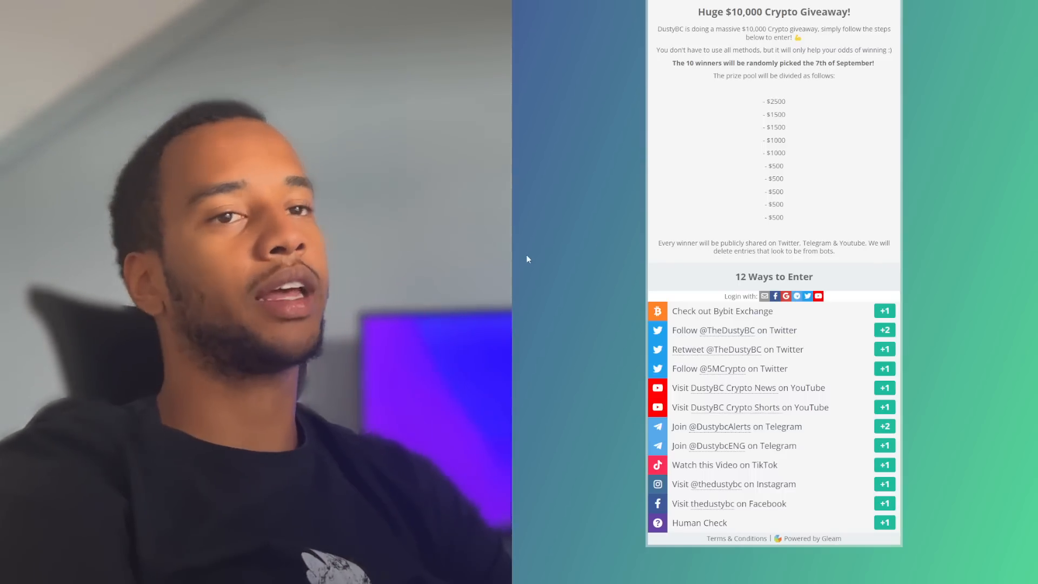
pyautogui.scroll(3)
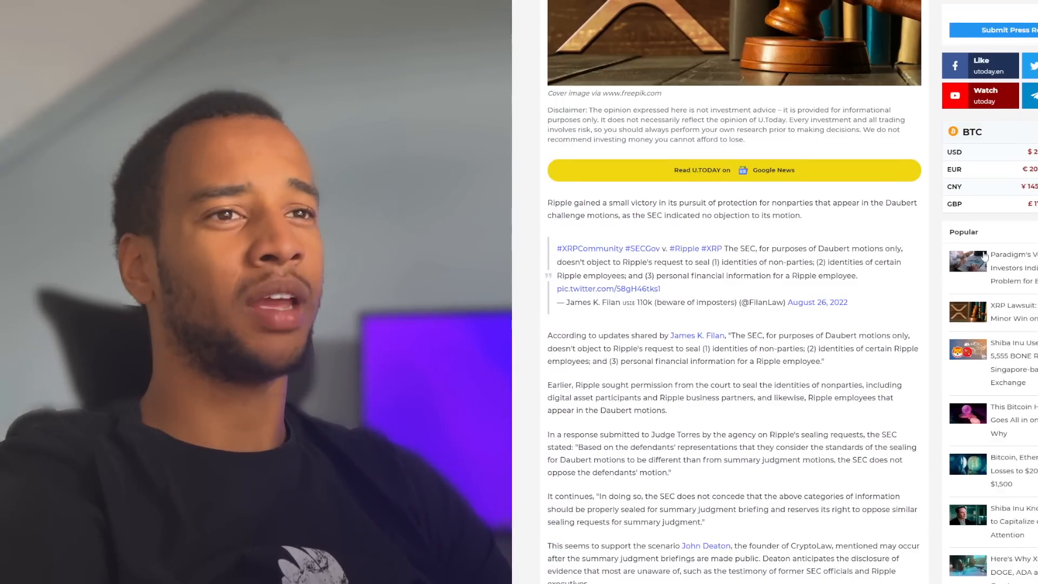
pyautogui.scroll(-3)
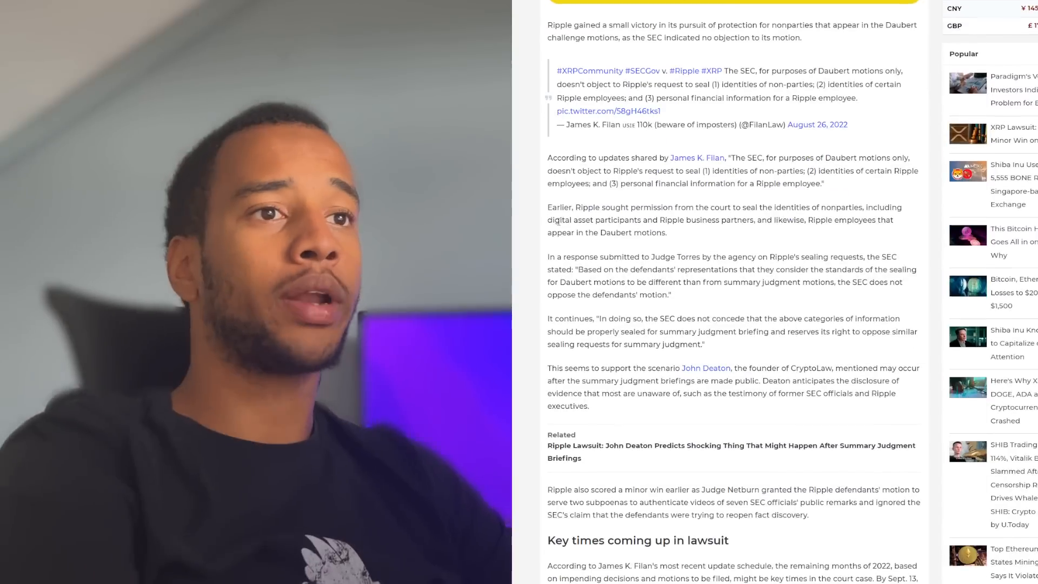
pyautogui.scroll(3)
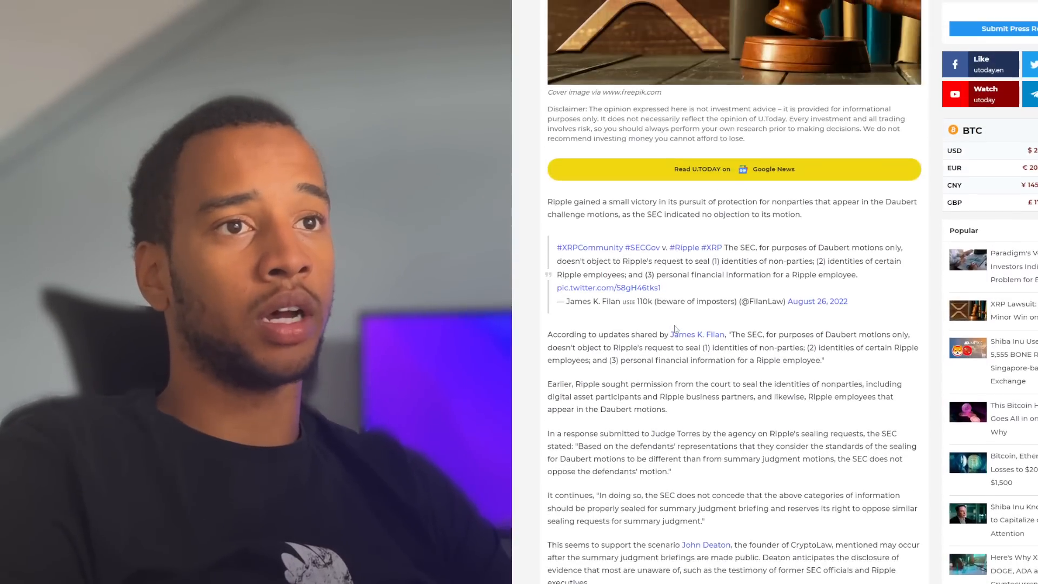
pyautogui.scroll(3)
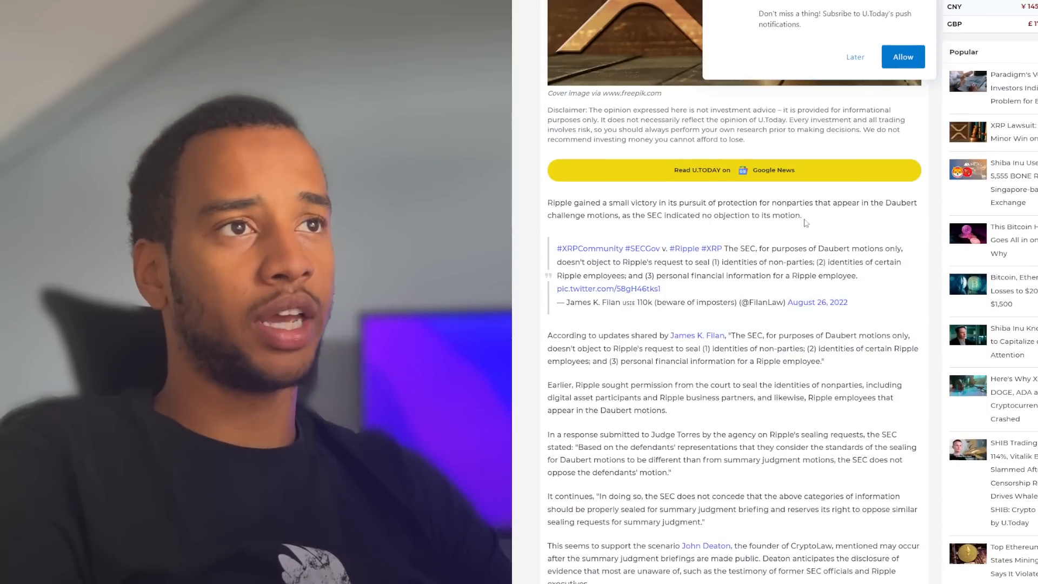
pyautogui.scroll(-3)
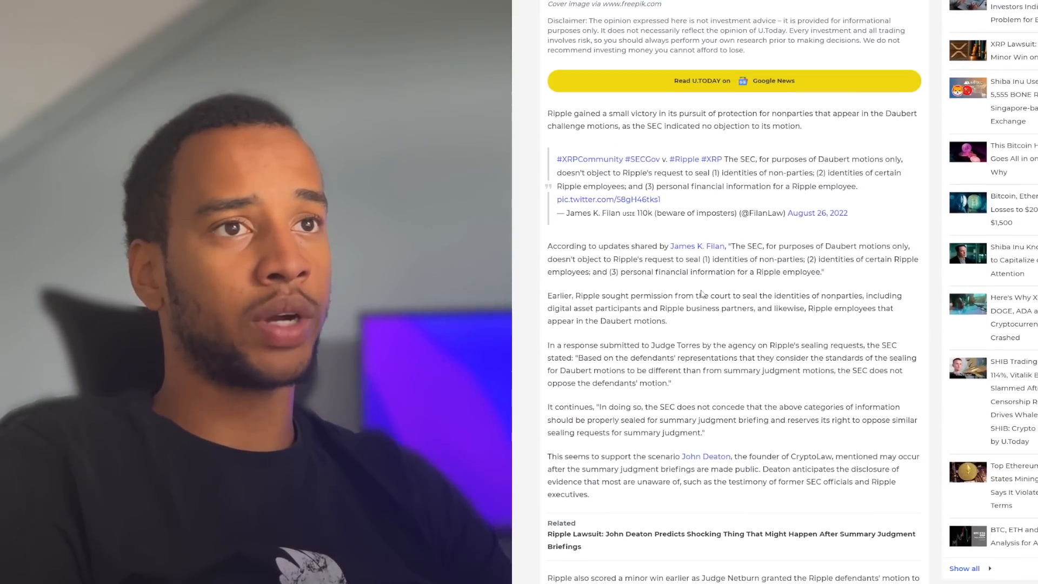
pyautogui.scroll(-3)
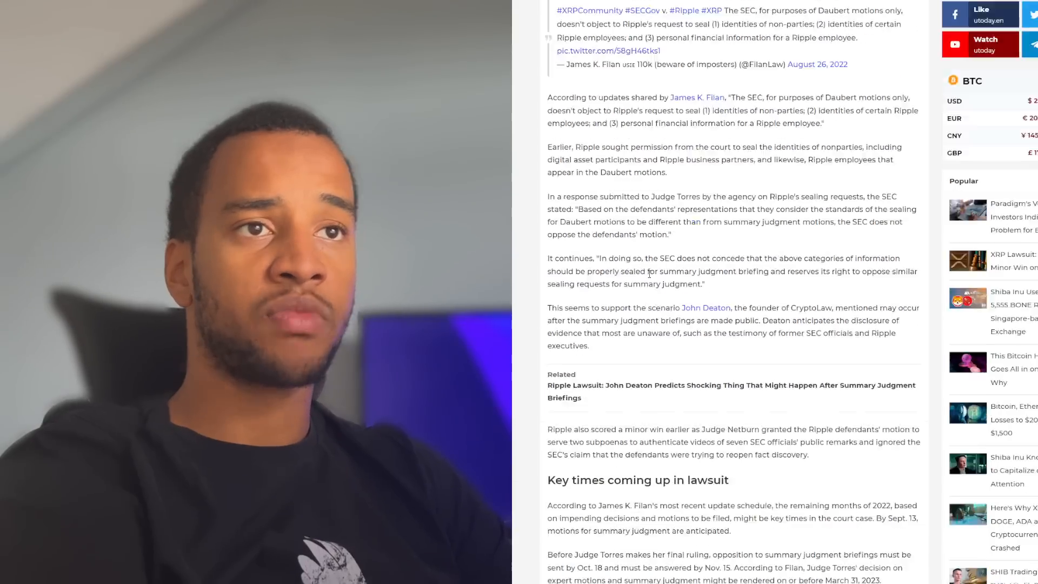
pyautogui.scroll(3)
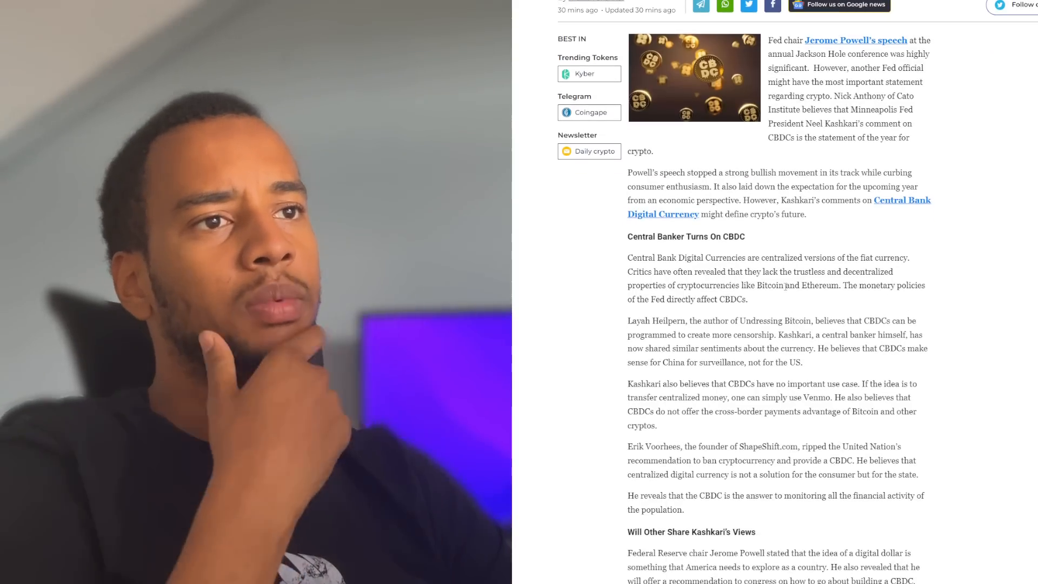
pyautogui.scroll(3)
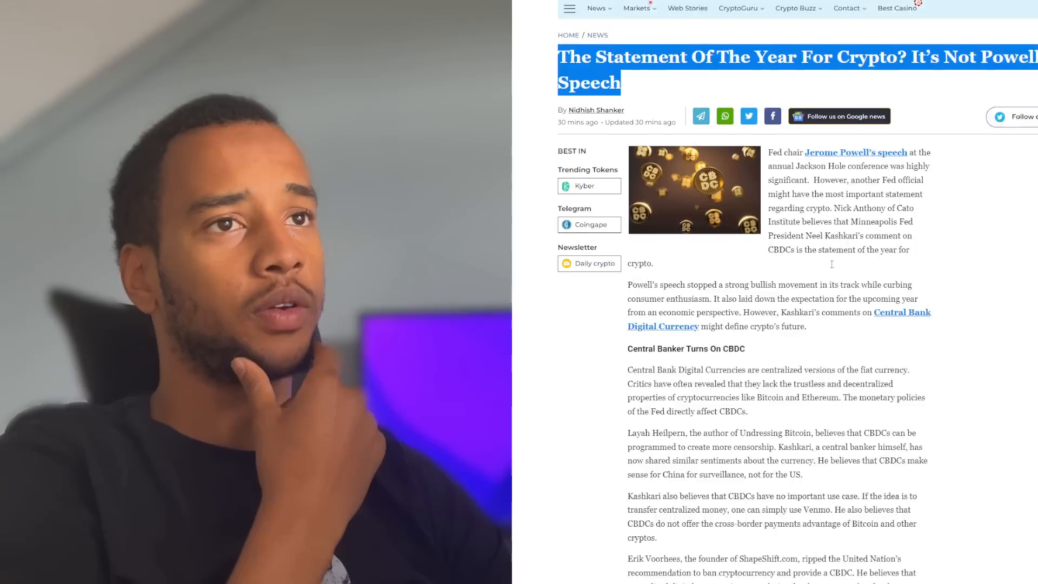
pyautogui.scroll(-3)
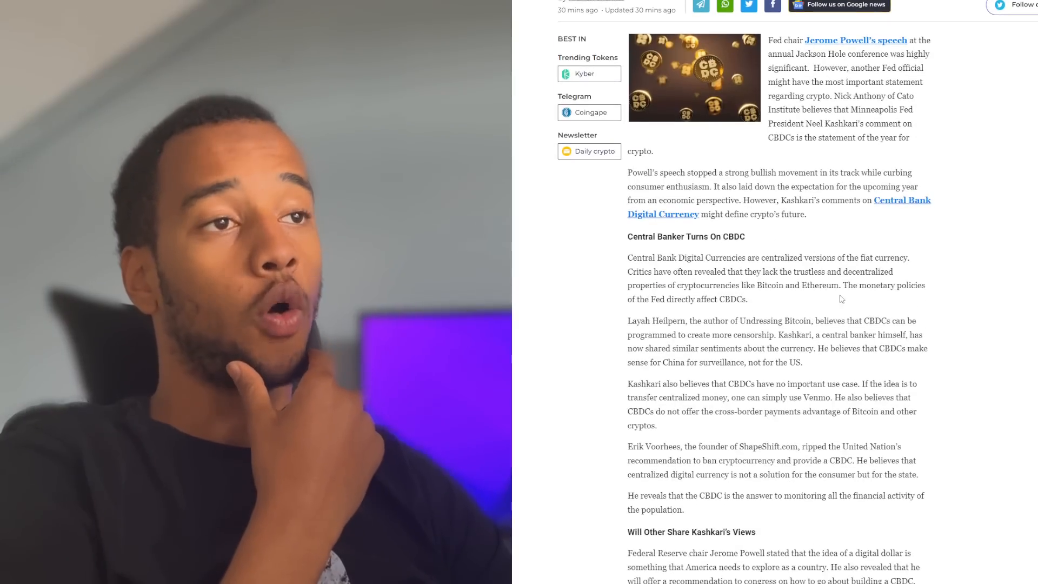
pyautogui.scroll(-3)
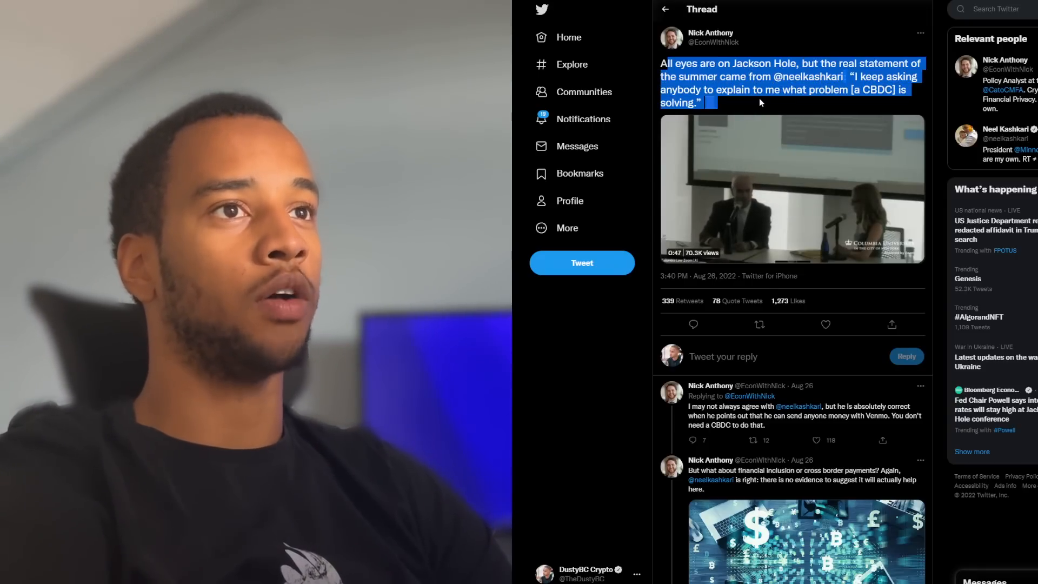
pyautogui.moveTo(808, 77)
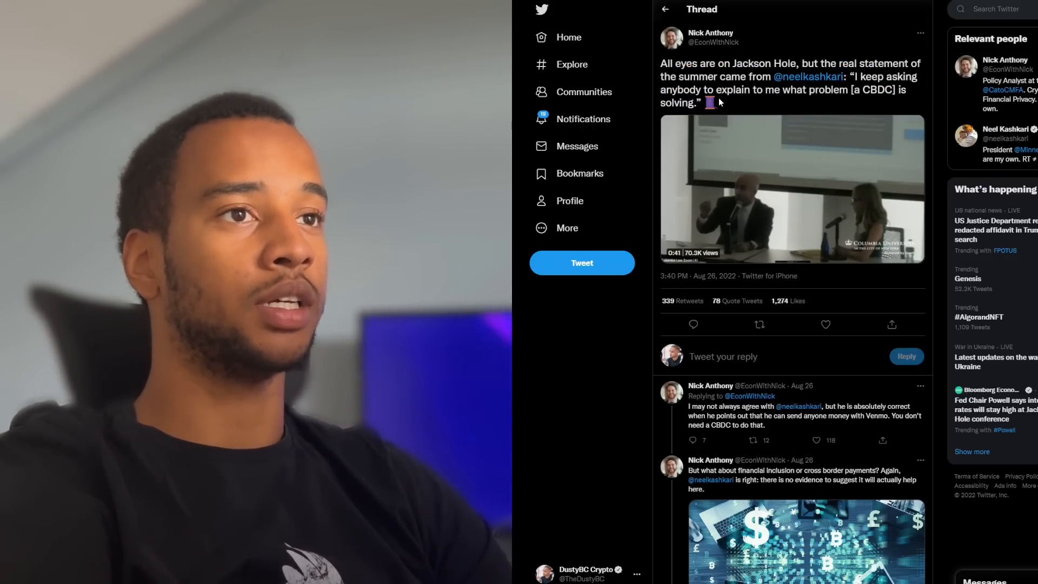
pyautogui.scroll(-3)
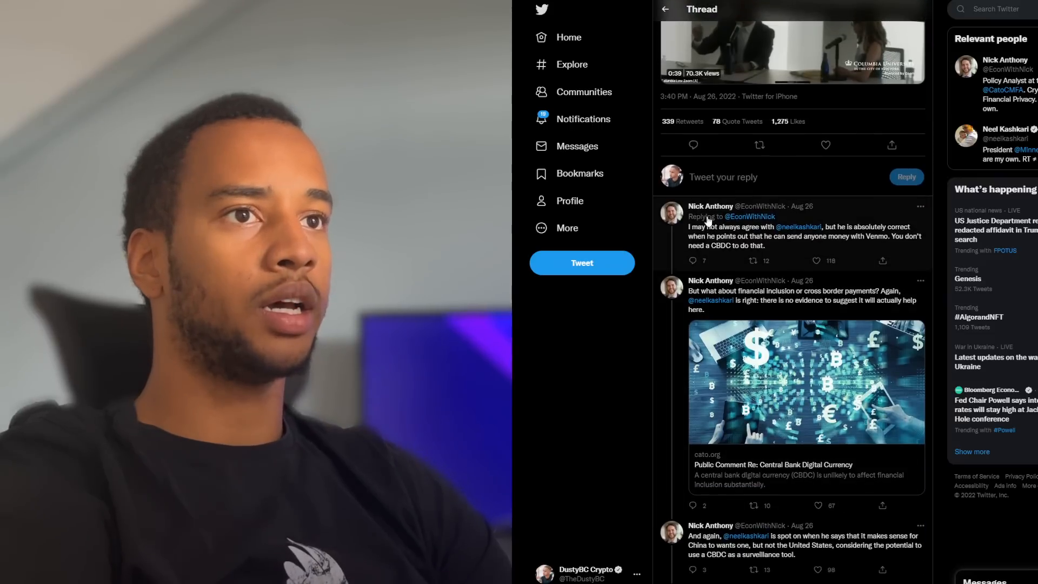
pyautogui.moveTo(799, 226)
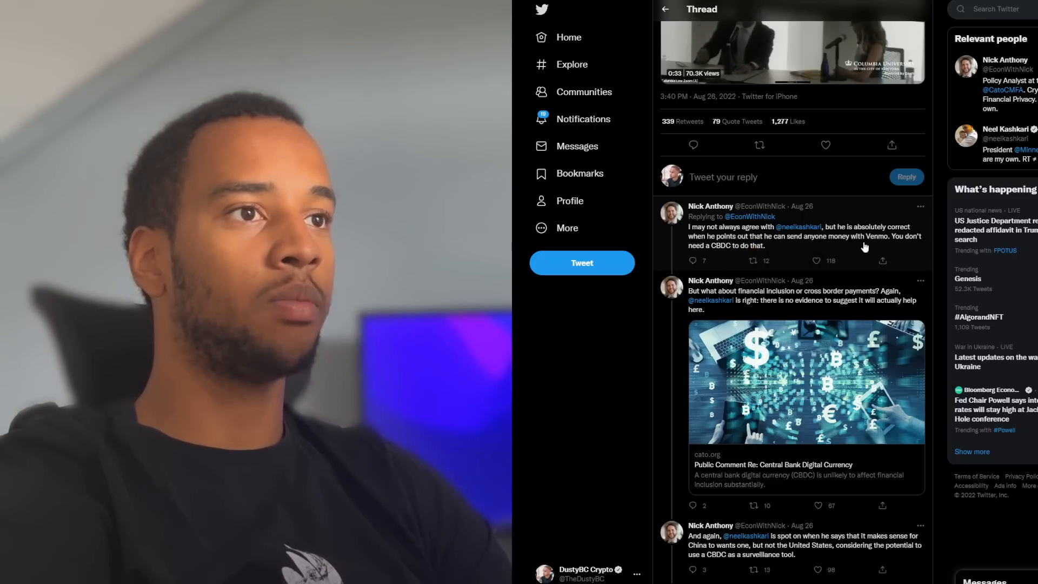
pyautogui.scroll(-3)
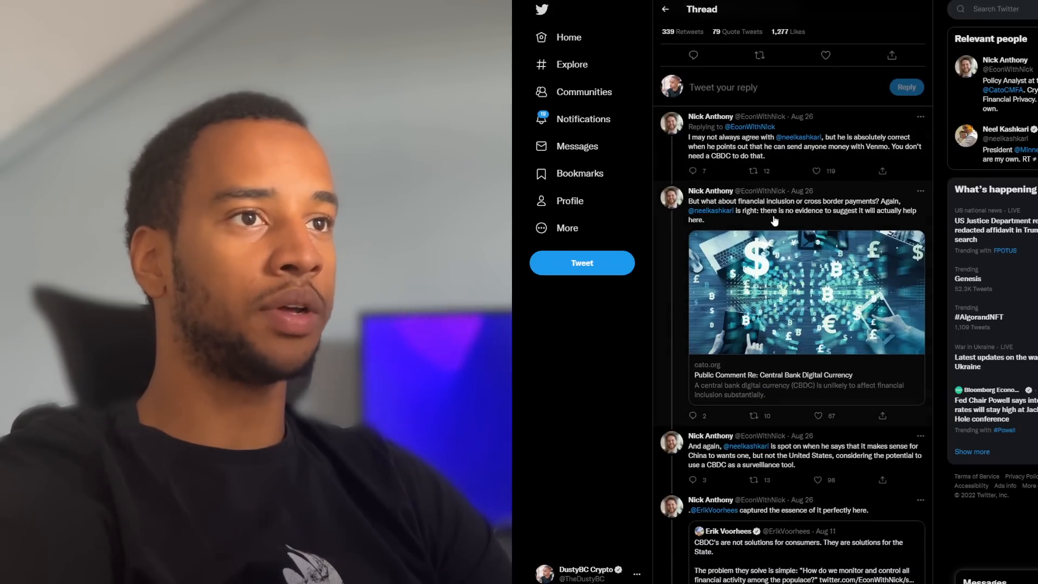
pyautogui.scroll(-3)
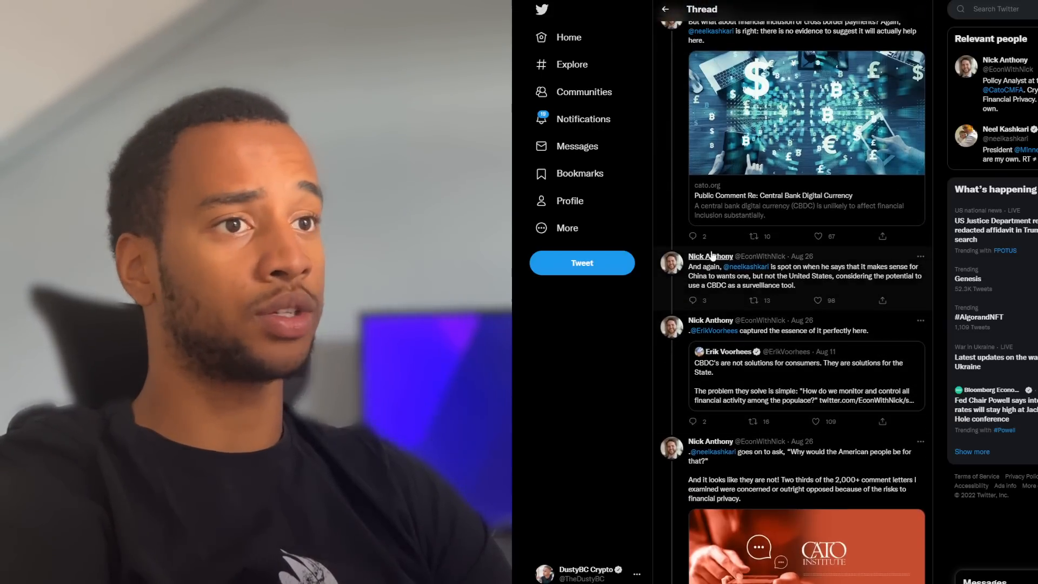
pyautogui.scroll(3)
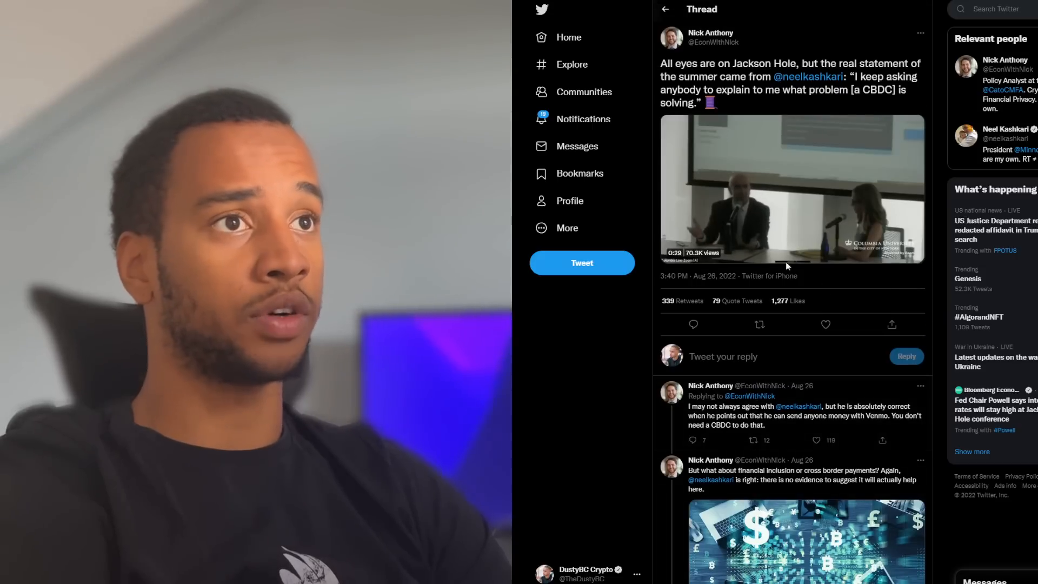
pyautogui.scroll(-3)
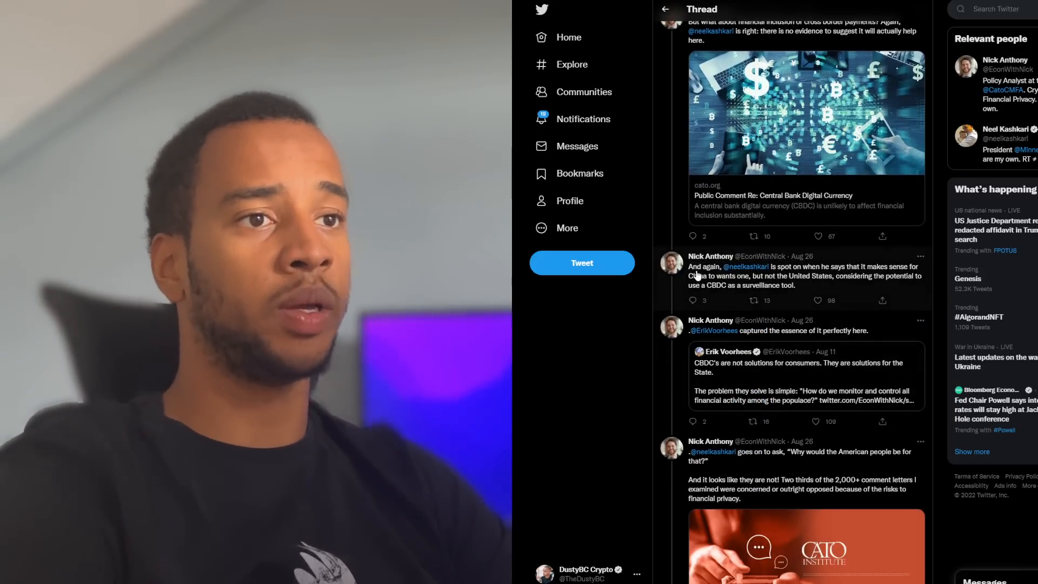
pyautogui.scroll(-3)
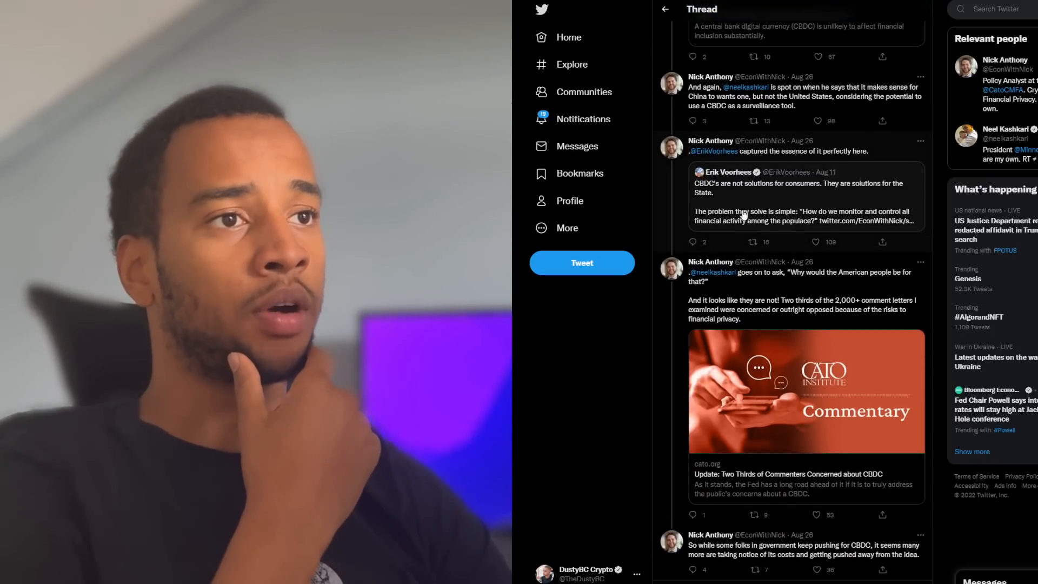
pyautogui.scroll(-3)
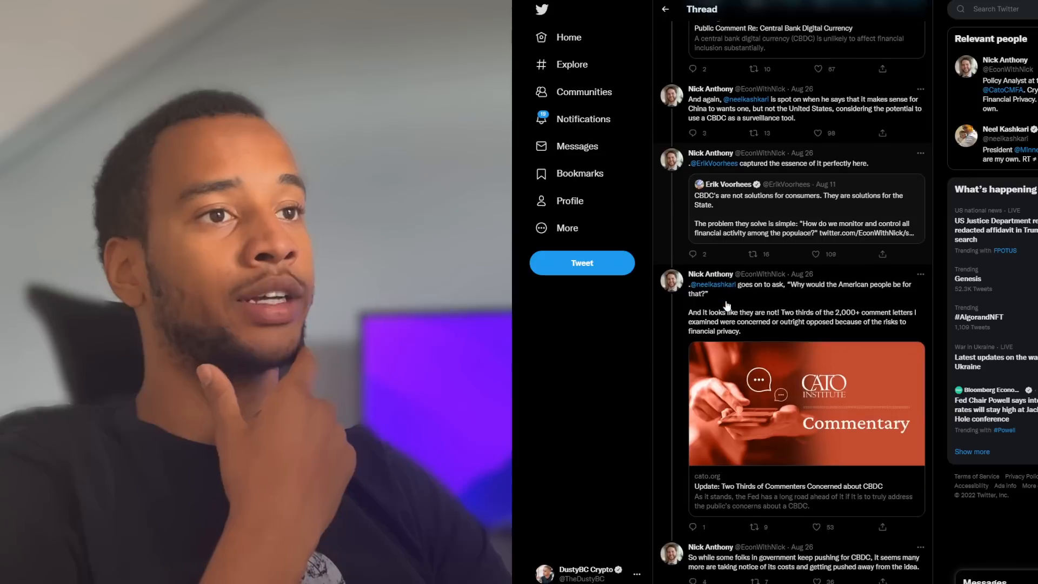
pyautogui.scroll(3)
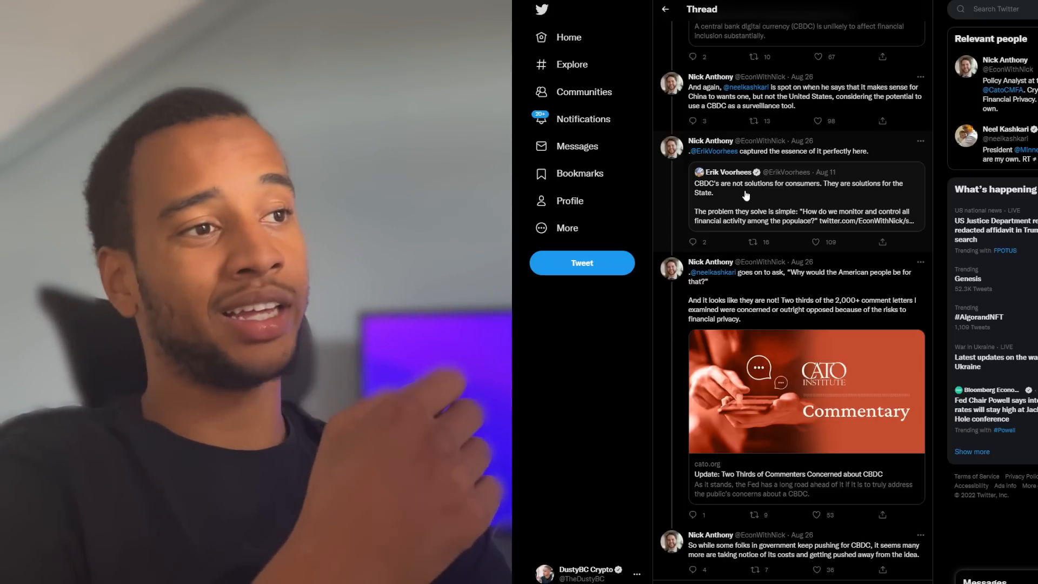
pyautogui.click(794, 191)
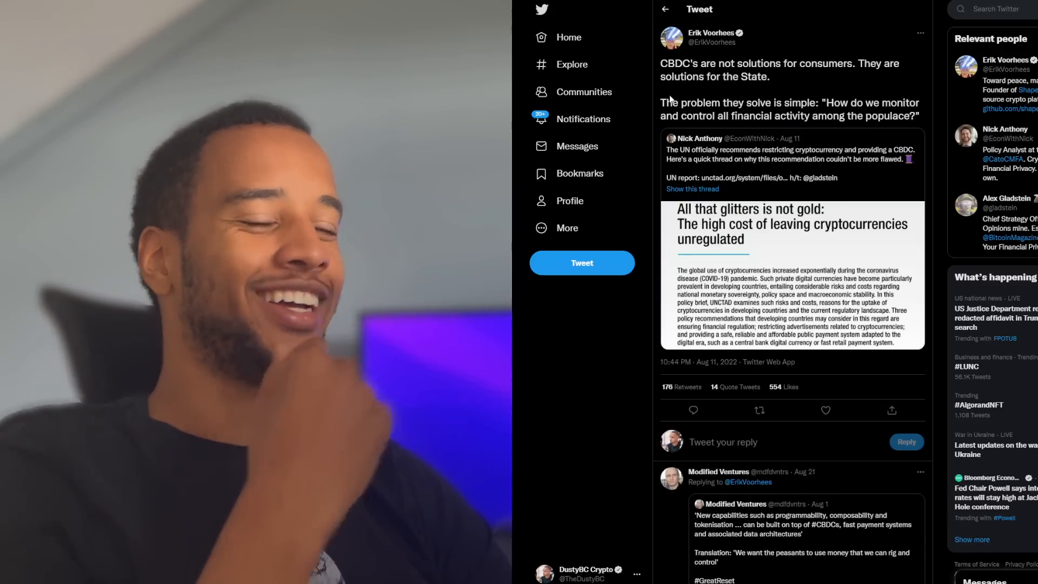
pyautogui.scroll(-3)
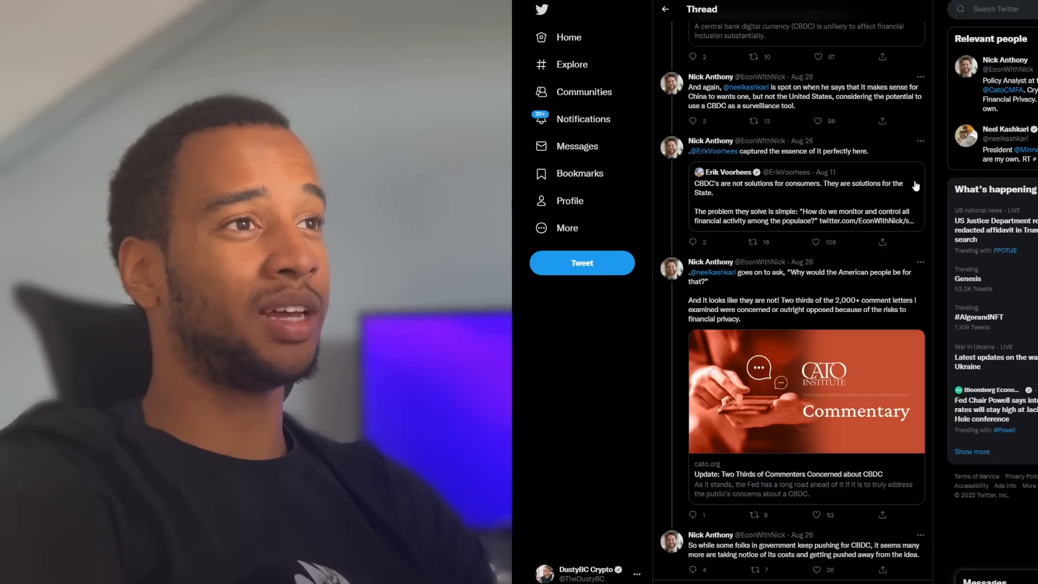
pyautogui.scroll(3)
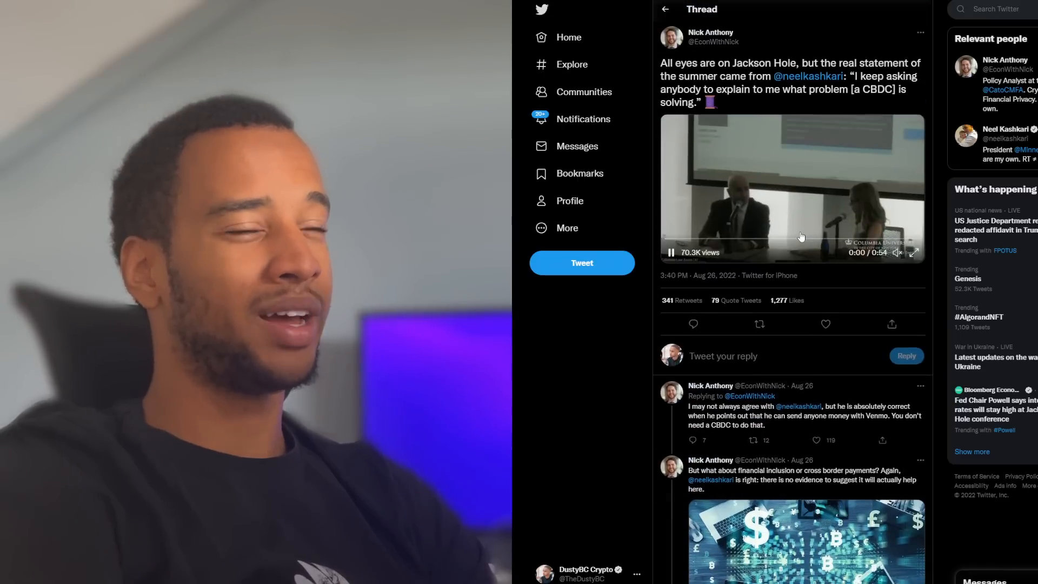